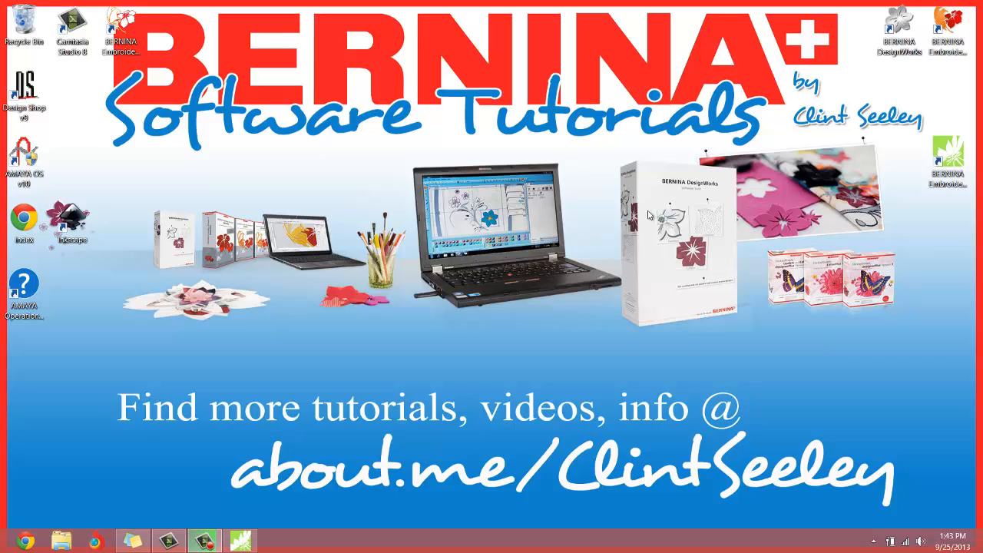
pyautogui.moveTo(528, 169)
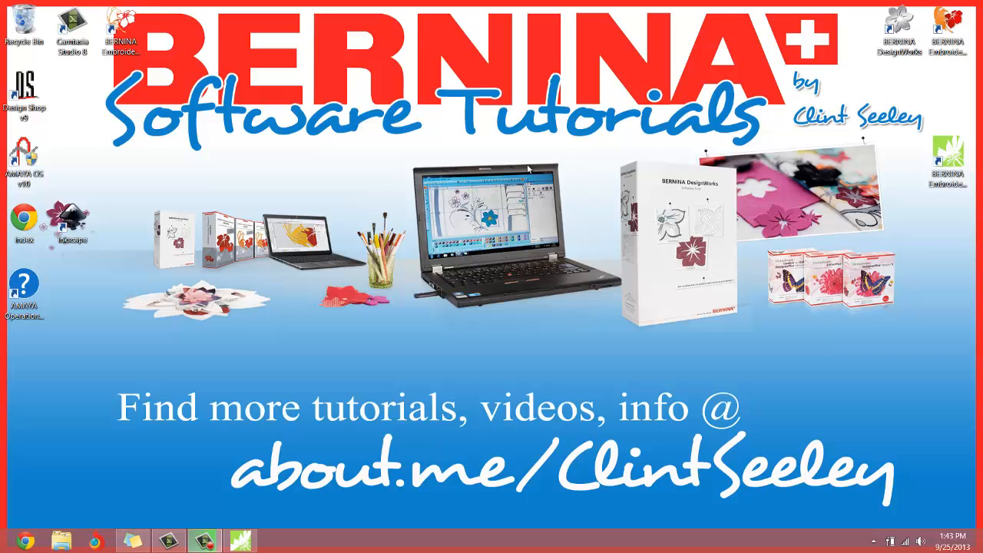
pyautogui.moveTo(398, 158)
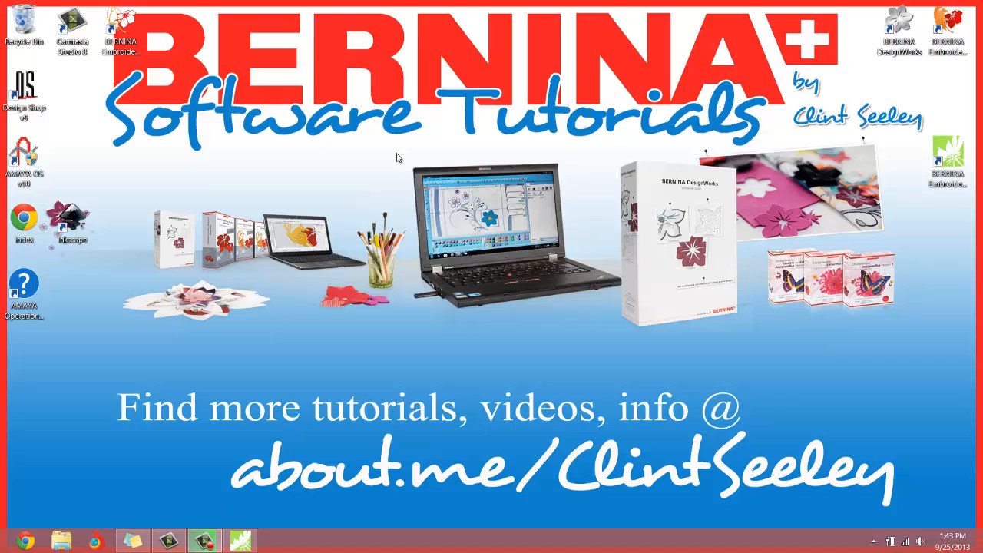
pyautogui.moveTo(349, 176)
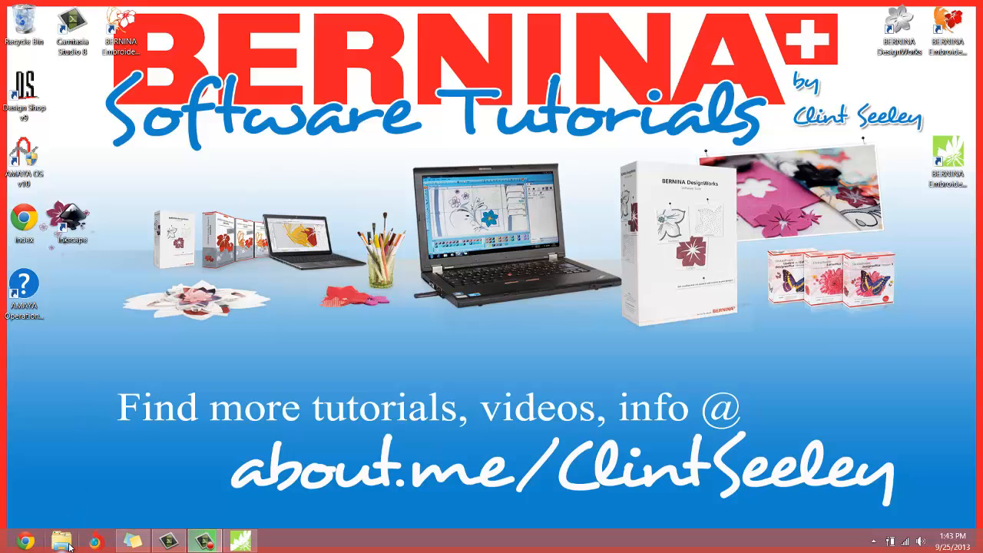
pyautogui.moveTo(63, 542)
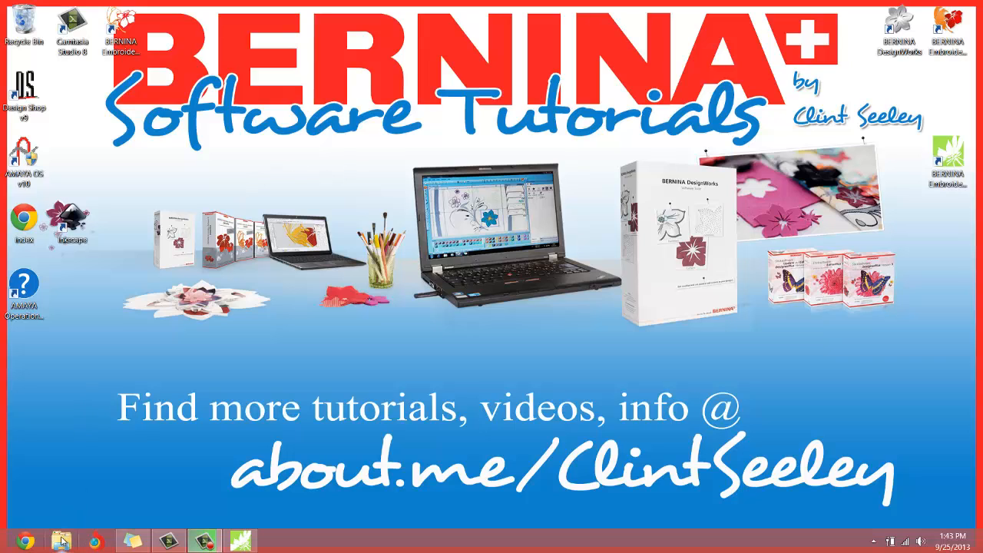
pyautogui.moveTo(63, 542)
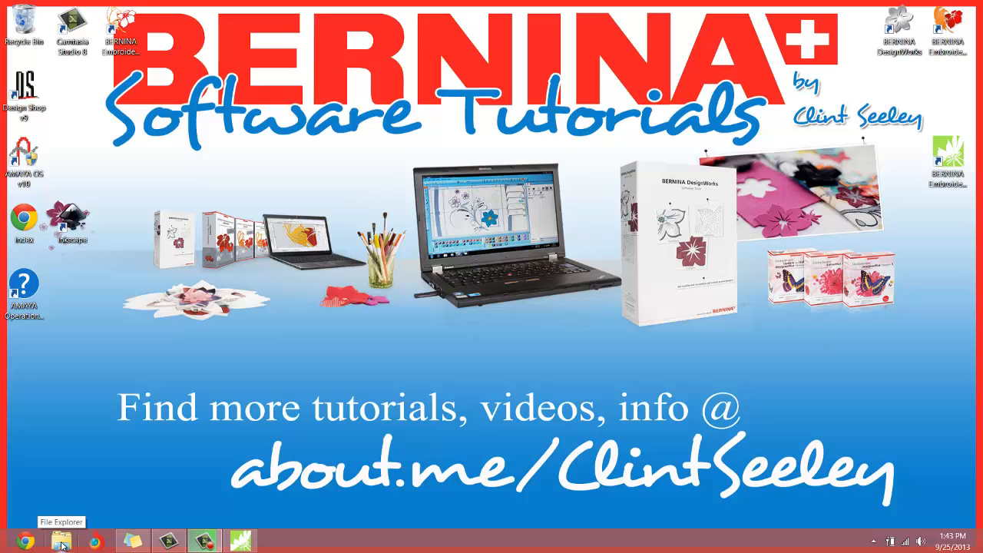
# - Open File Explorer's Libraries and dismiss the New Library menu without creating one
pyautogui.click(60, 540)
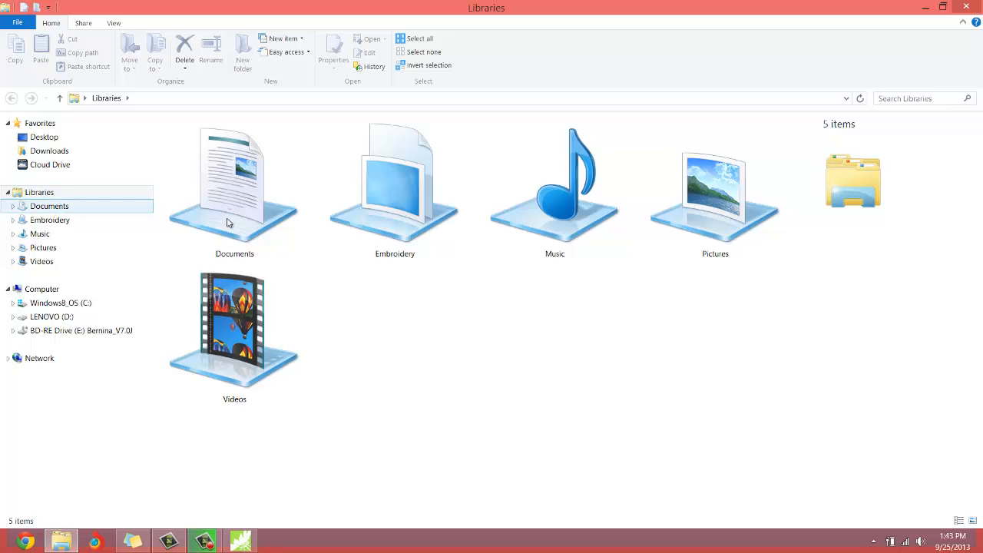
pyautogui.click(394, 192)
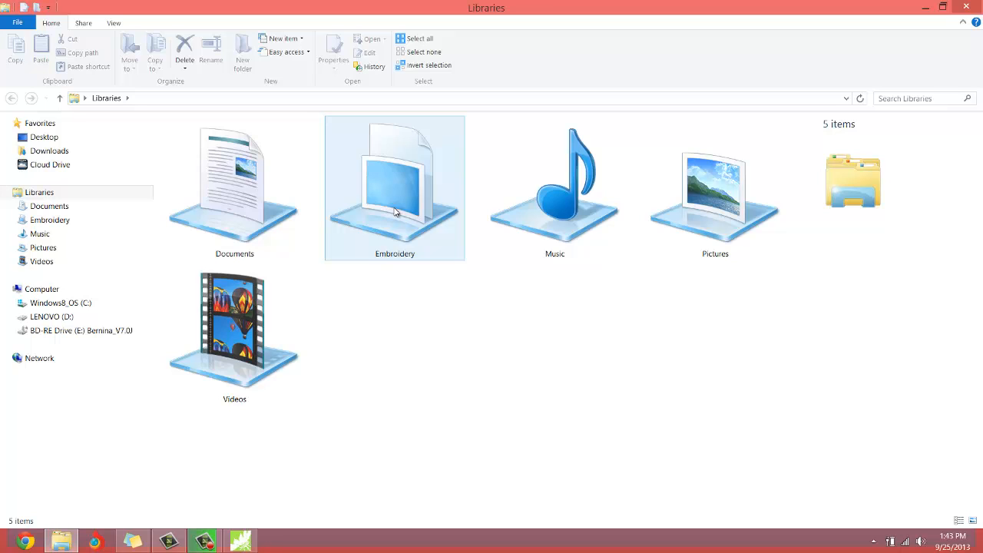
pyautogui.moveTo(346, 226)
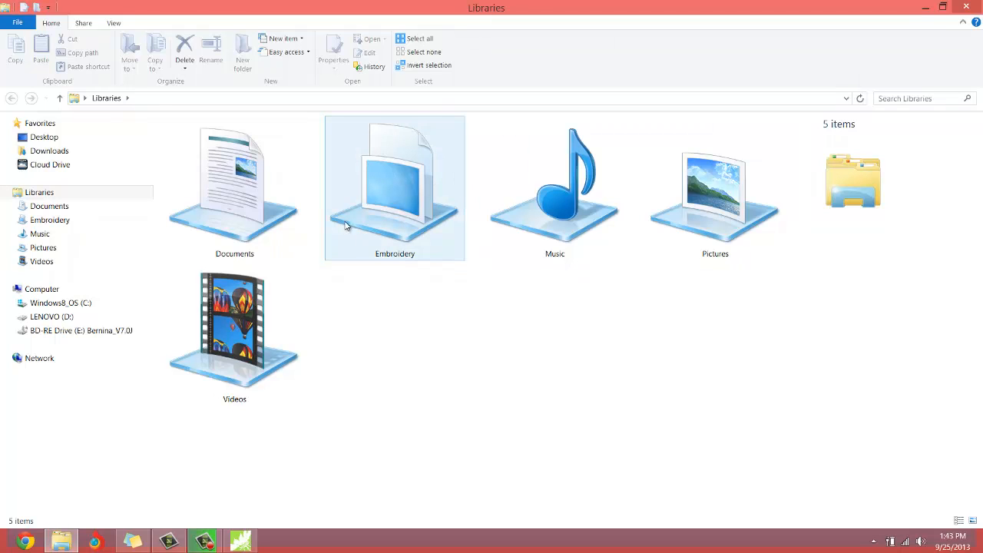
pyautogui.moveTo(406, 179)
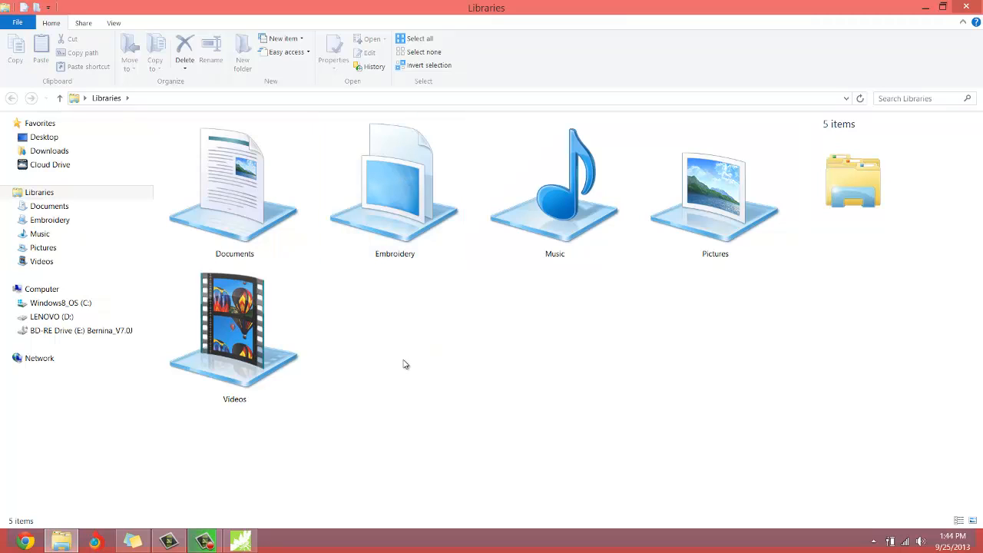
pyautogui.rightClick(406, 365)
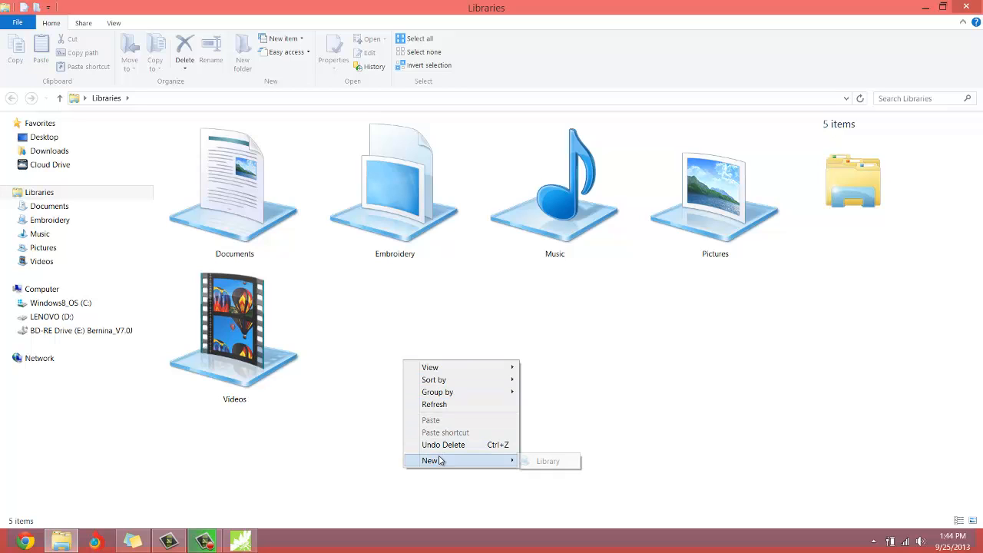
pyautogui.moveTo(548, 461)
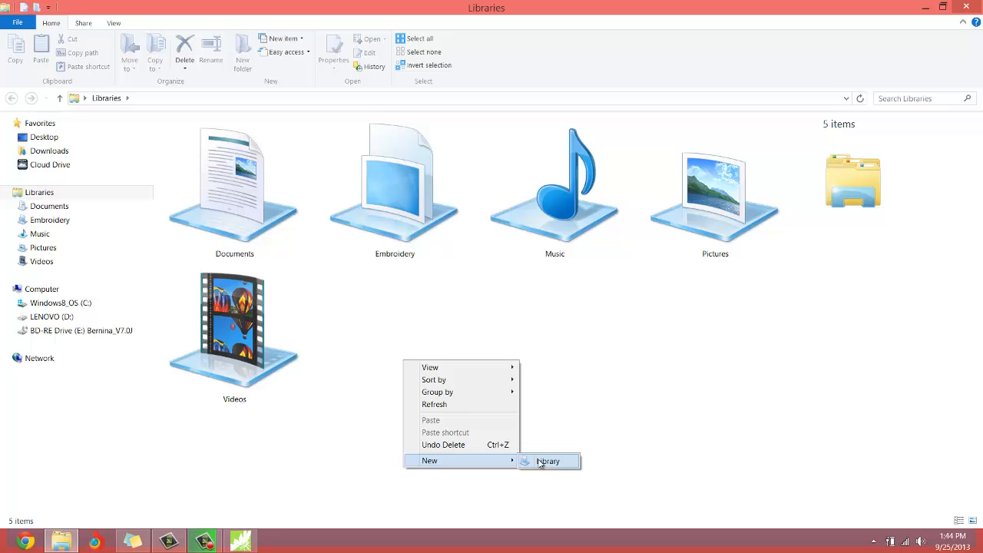
pyautogui.click(394, 188)
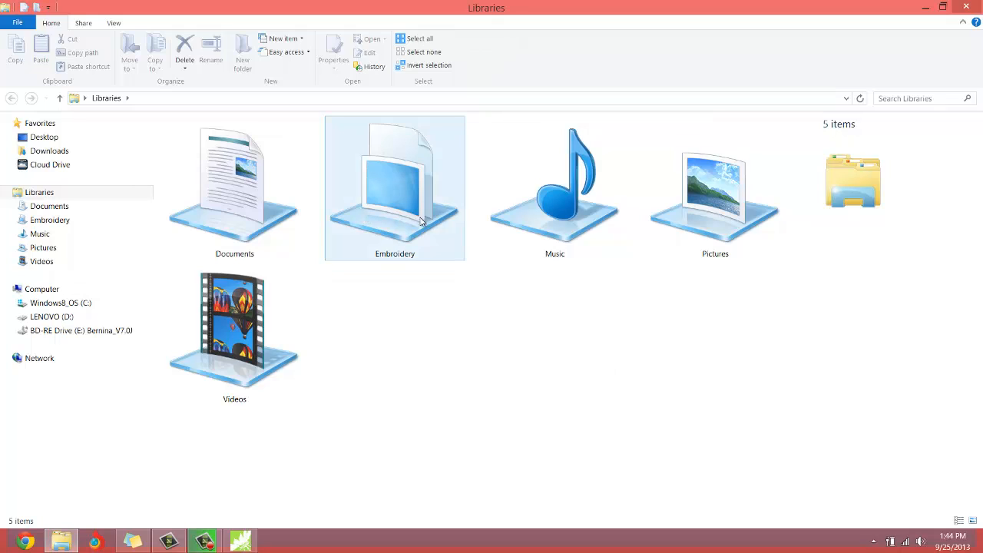
pyautogui.moveTo(411, 246)
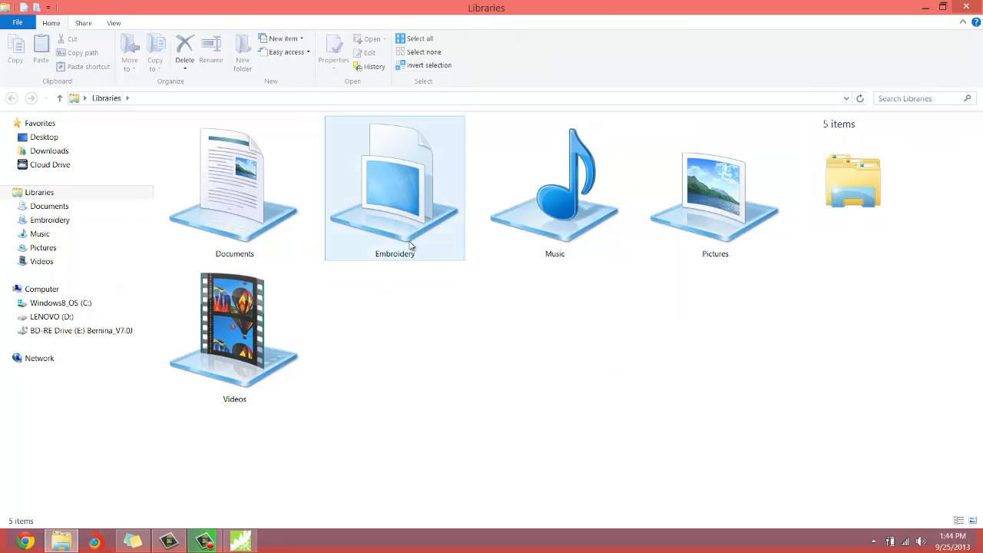
pyautogui.moveTo(408, 163)
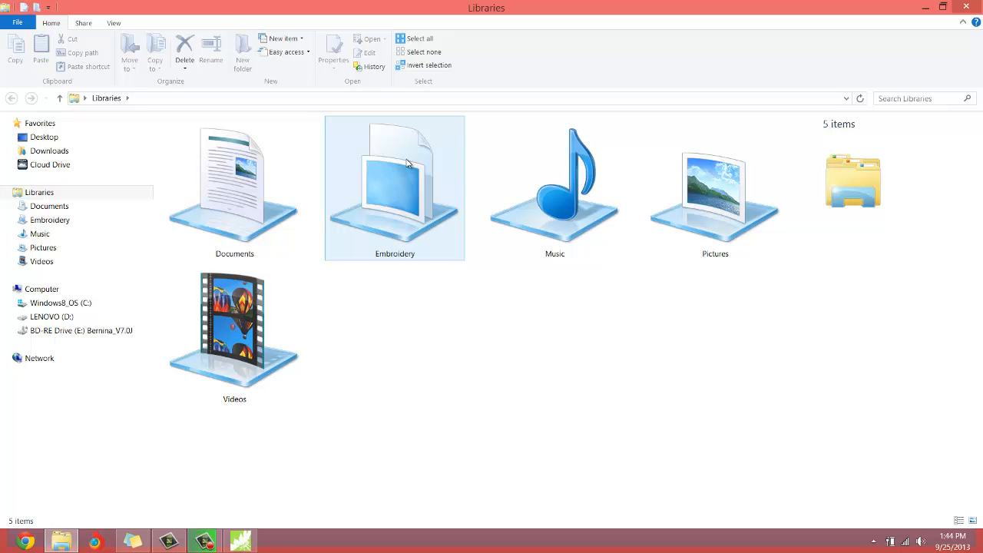
pyautogui.moveTo(408, 166)
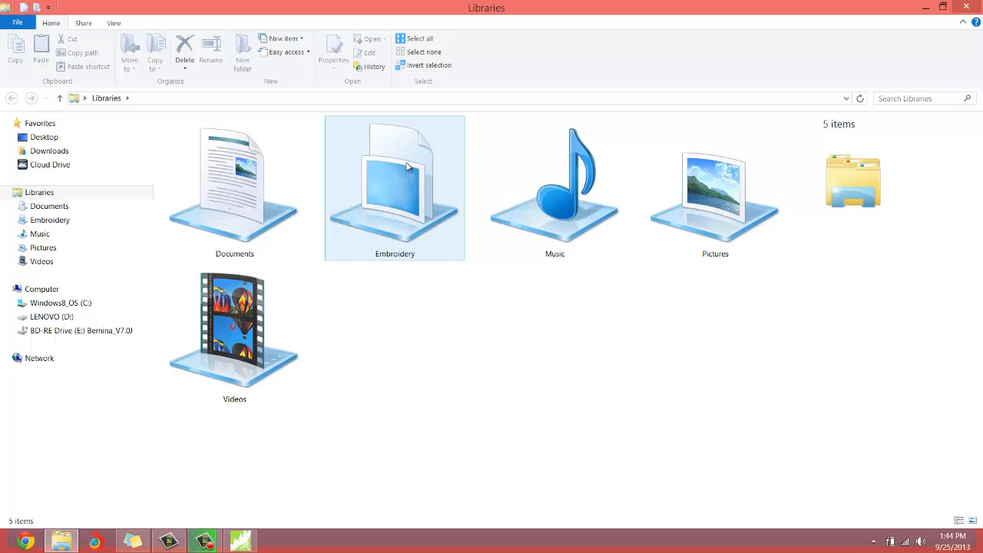
pyautogui.moveTo(408, 184)
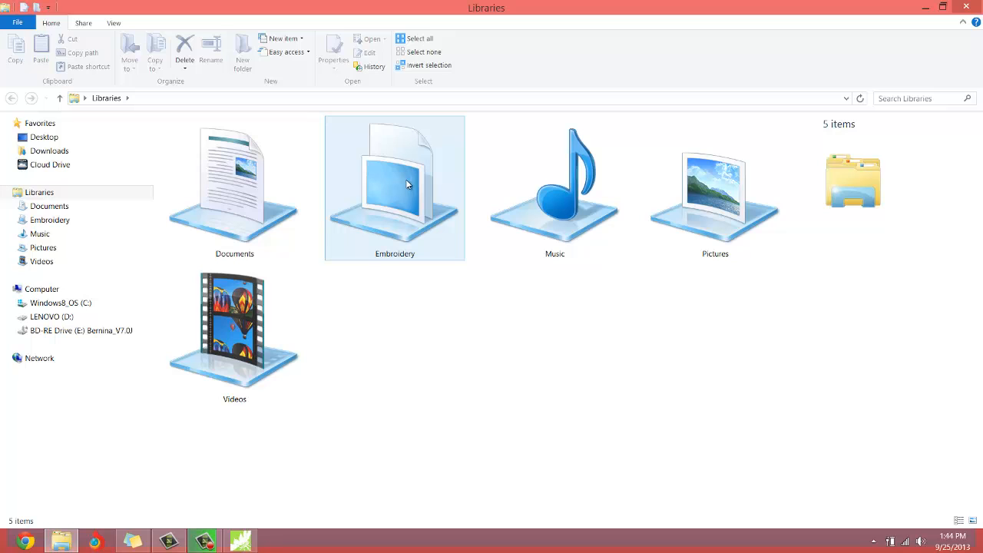
# - Search the Windows8_OS (C:) drive for 'clipart'
pyautogui.click(61, 303)
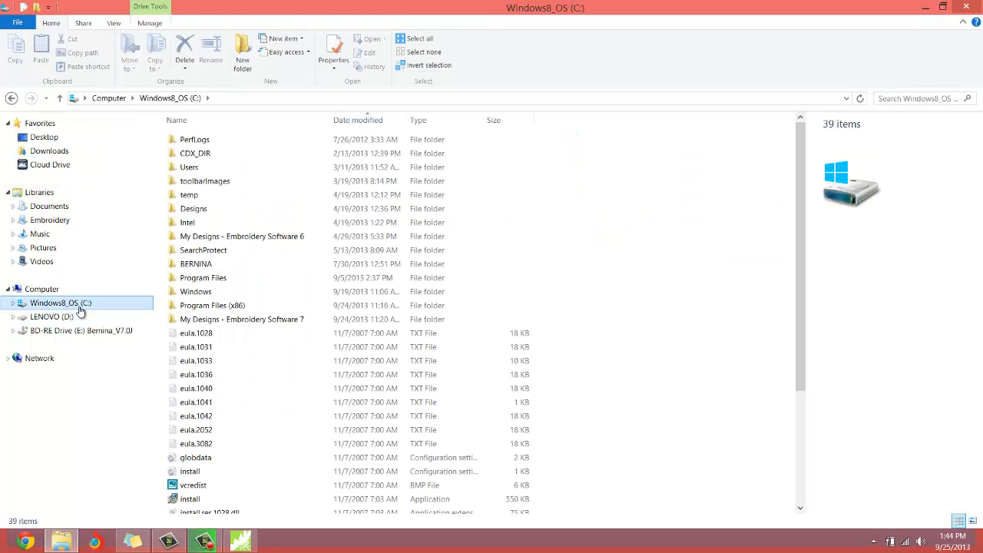
pyautogui.click(918, 98)
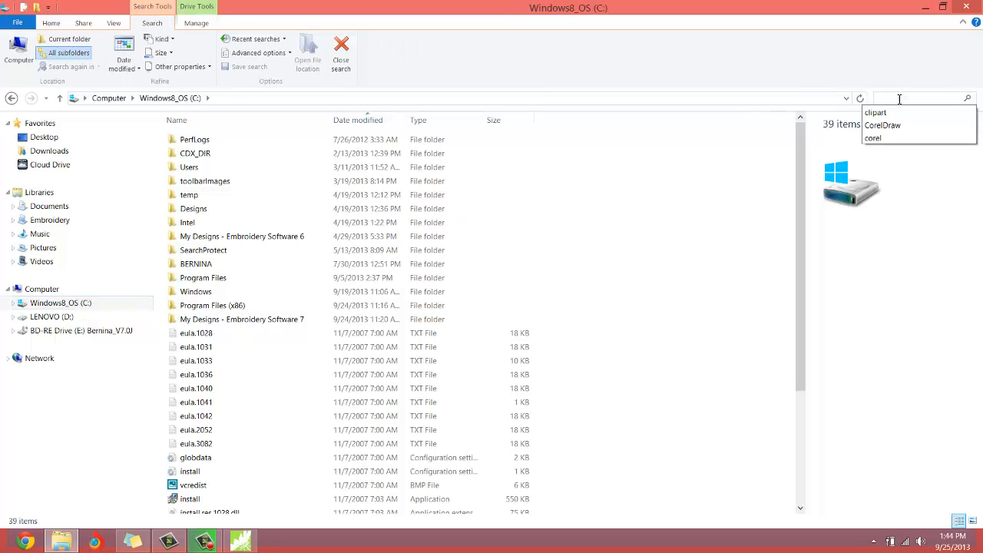
pyautogui.write('clipart')
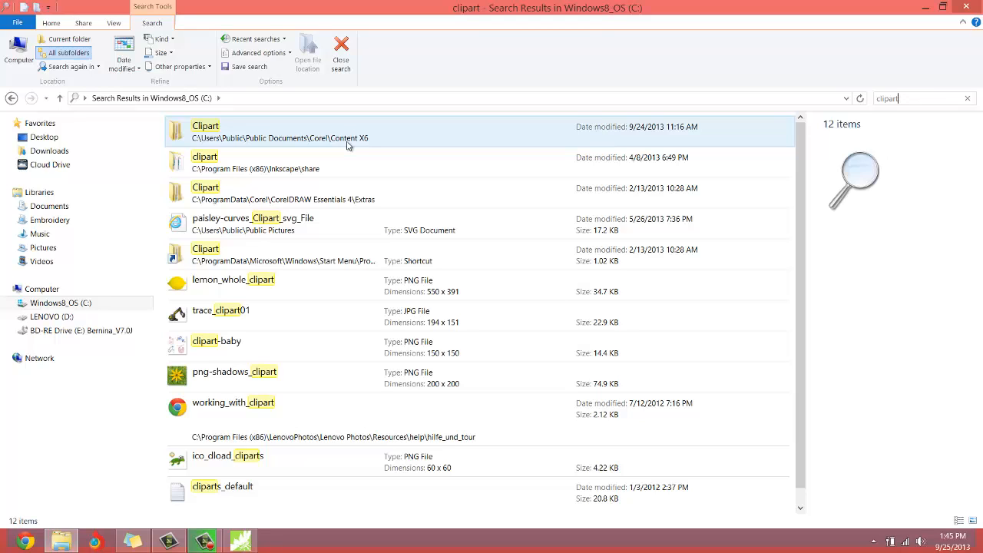
pyautogui.moveTo(296, 139)
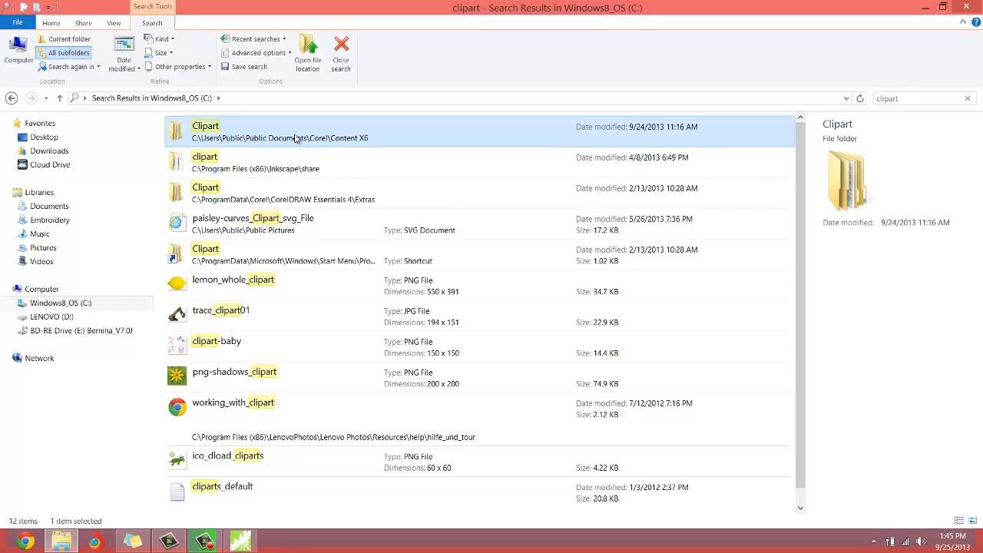
# - Browse Corel Clipart's Animals folder, return to the search results, then go to the Embroidery library
pyautogui.doubleClick(205, 131)
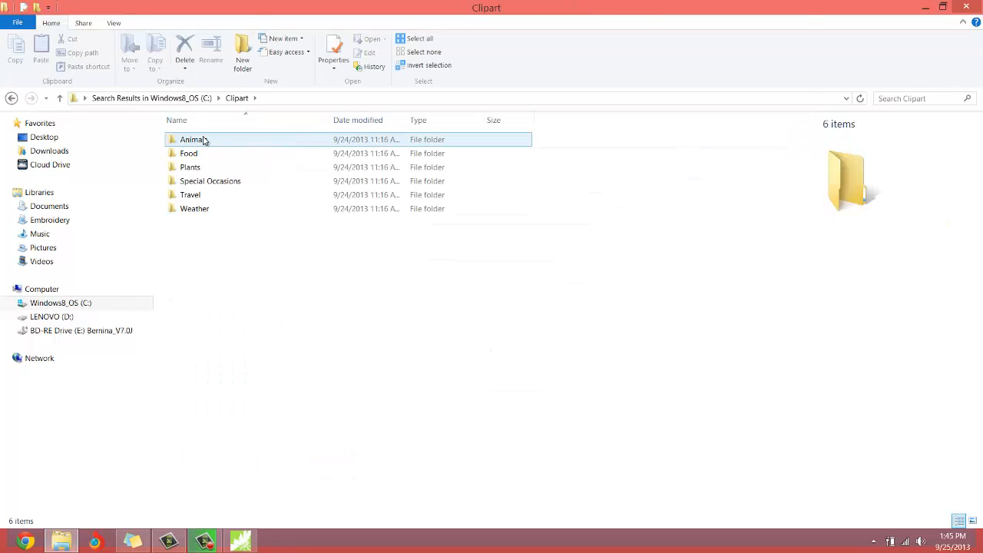
pyautogui.click(193, 139)
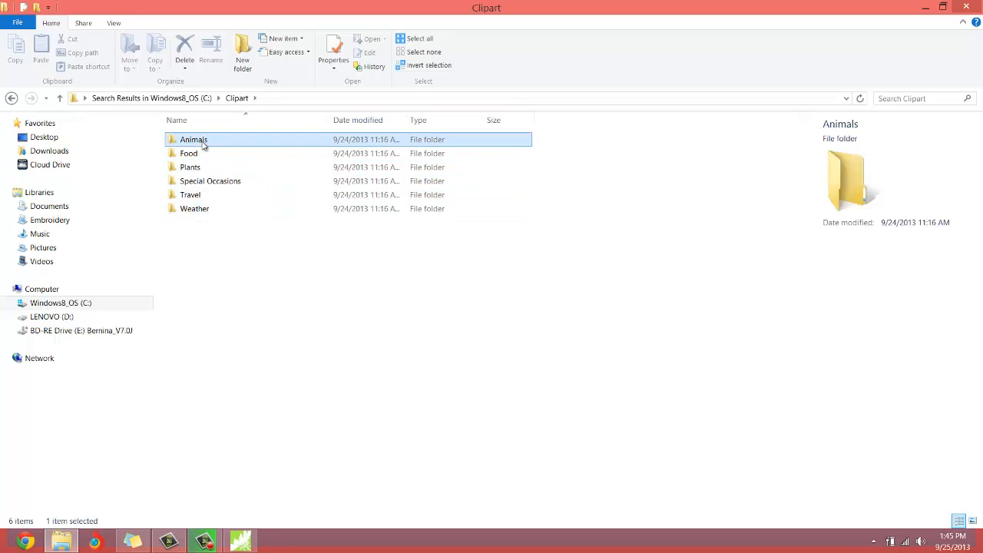
pyautogui.doubleClick(193, 139)
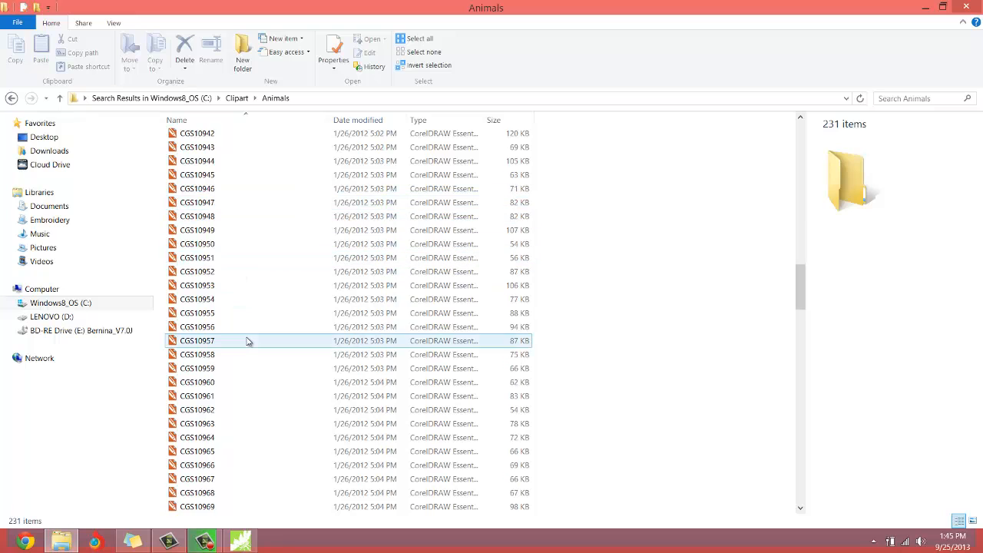
pyautogui.scroll(-3)
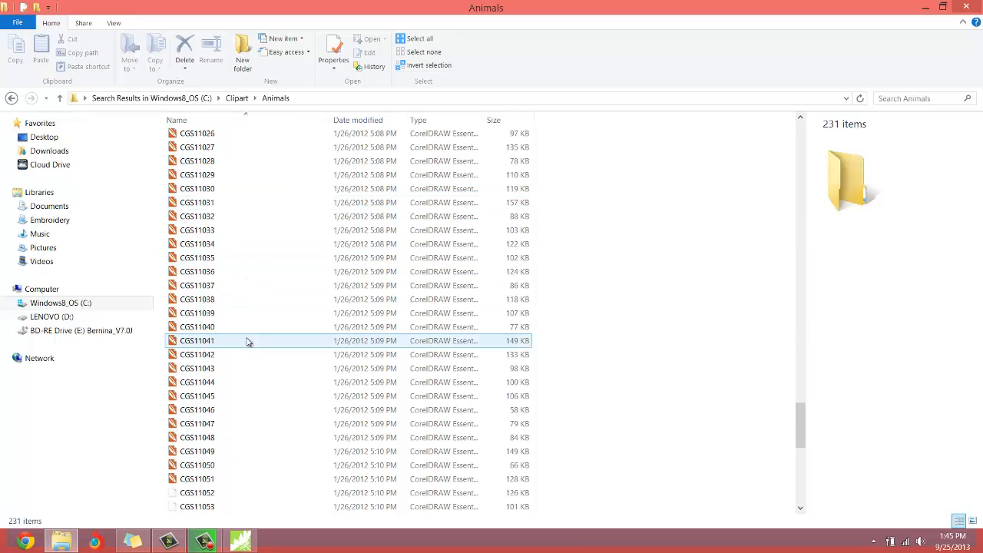
pyautogui.click(11, 99)
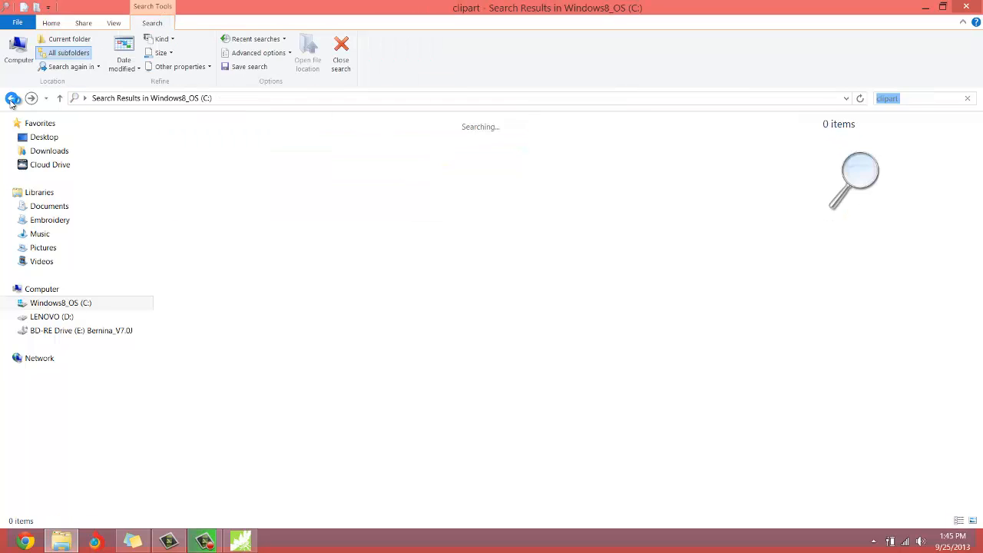
pyautogui.moveTo(30, 97)
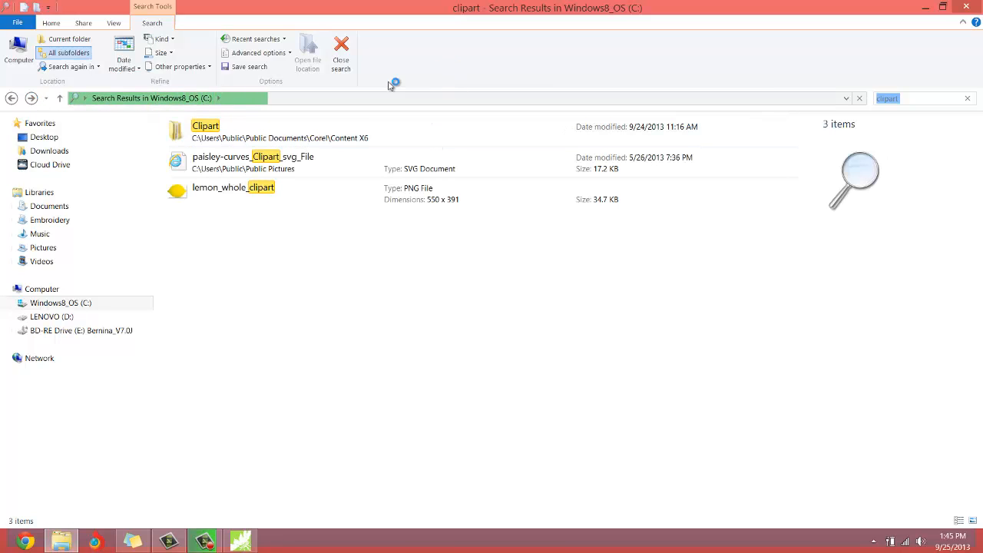
pyautogui.click(205, 131)
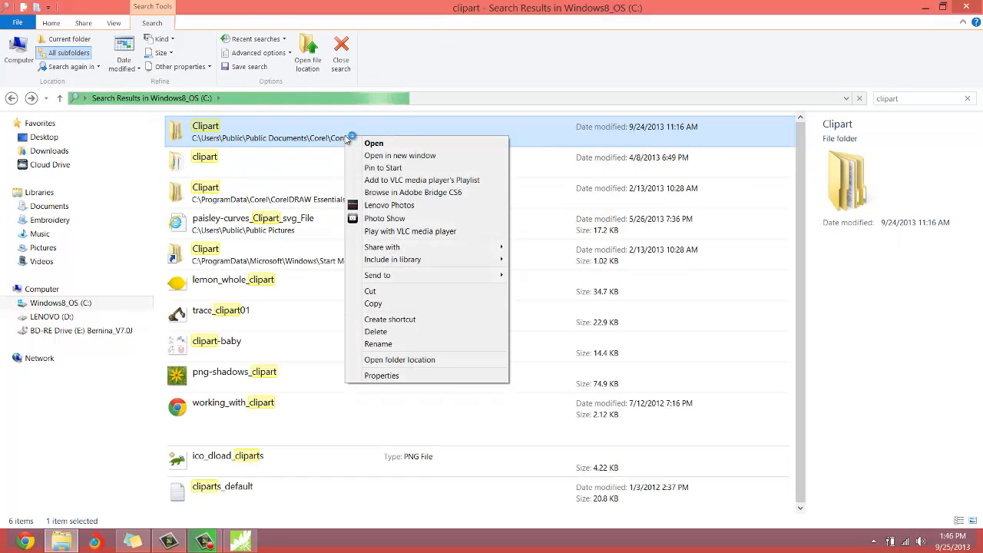
pyautogui.moveTo(373, 303)
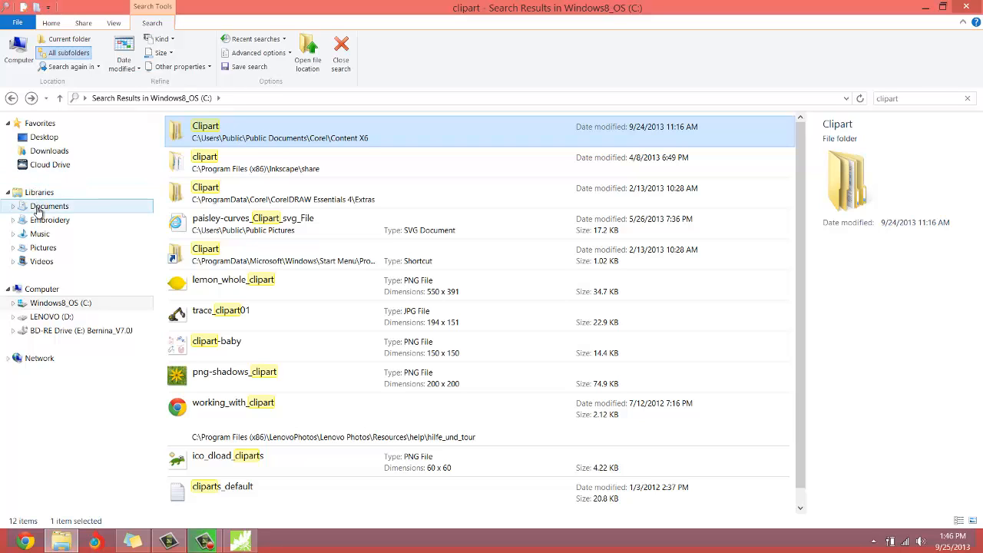
pyautogui.click(50, 220)
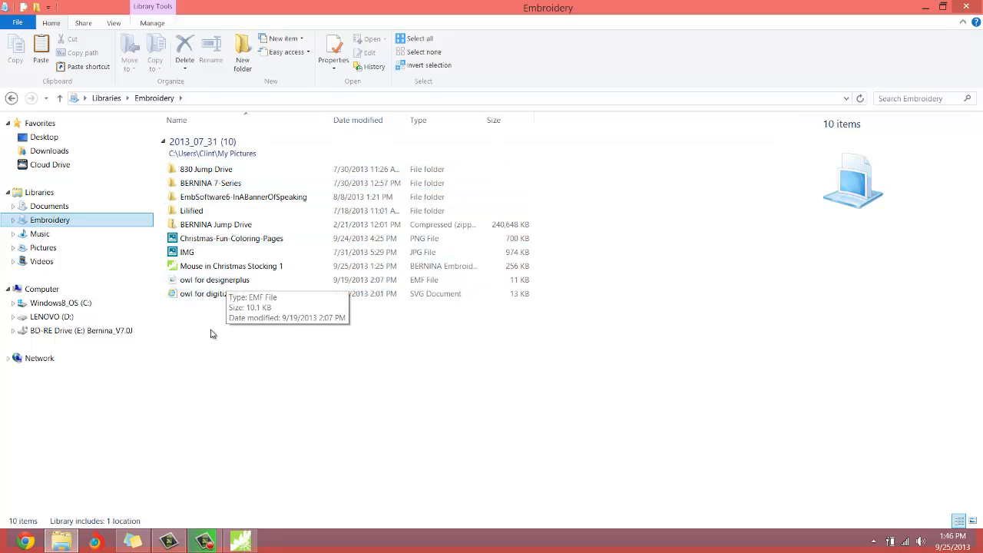
# - Rename the Clipart folder in the Embroidery library to 'CorelVector Clipart'
pyautogui.rightClick(212, 334)
pyautogui.write('Clipart')
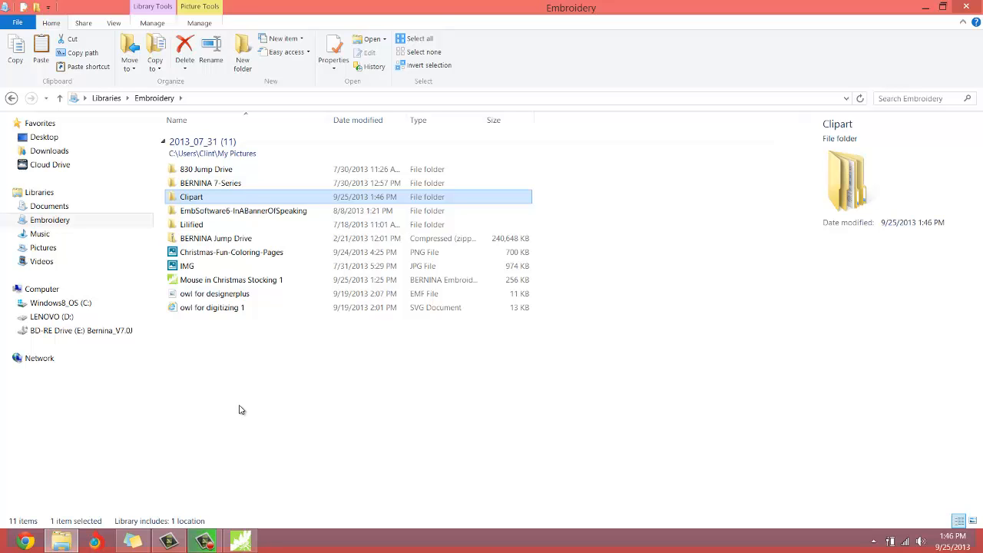
pyautogui.moveTo(197, 202)
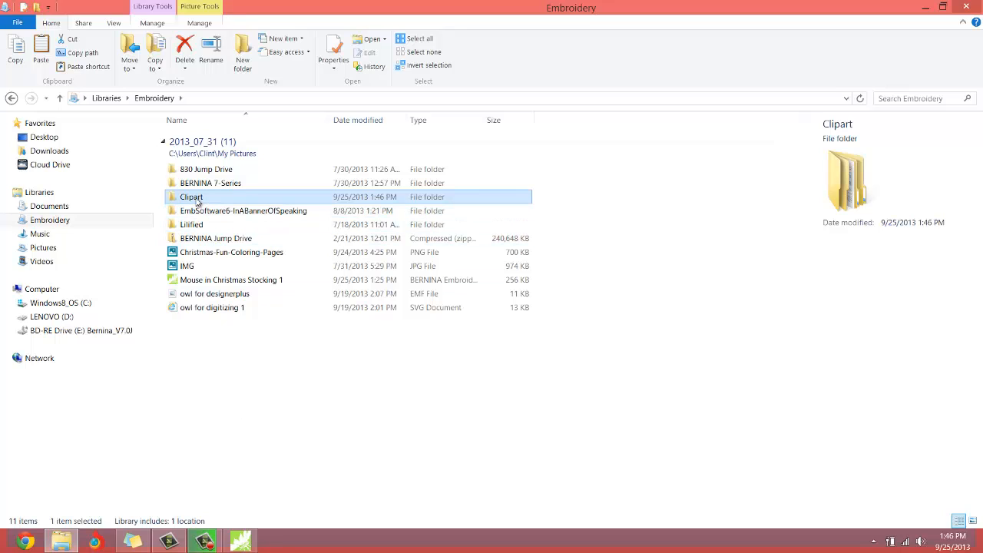
pyautogui.click(191, 196)
pyautogui.write('Corel Vector C')
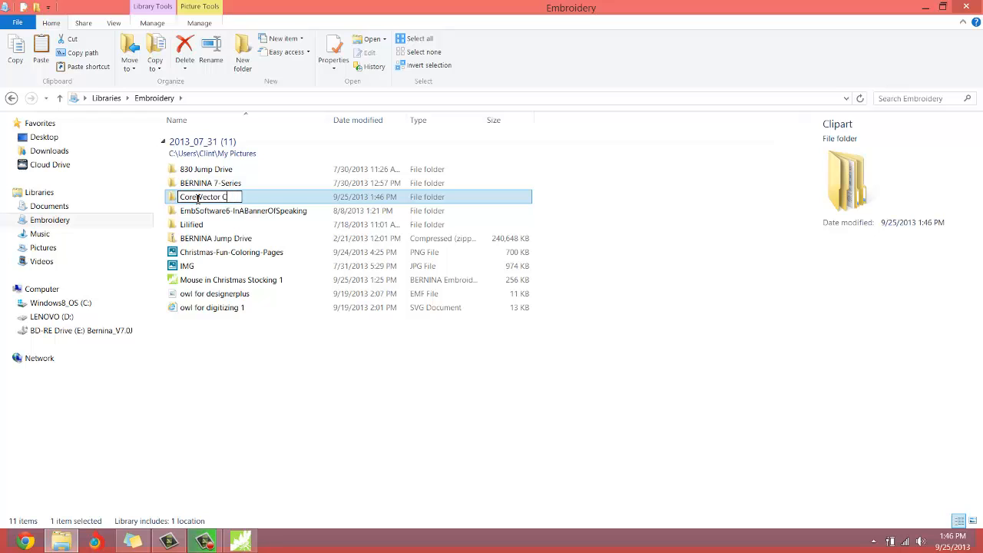
pyautogui.write('lipart')
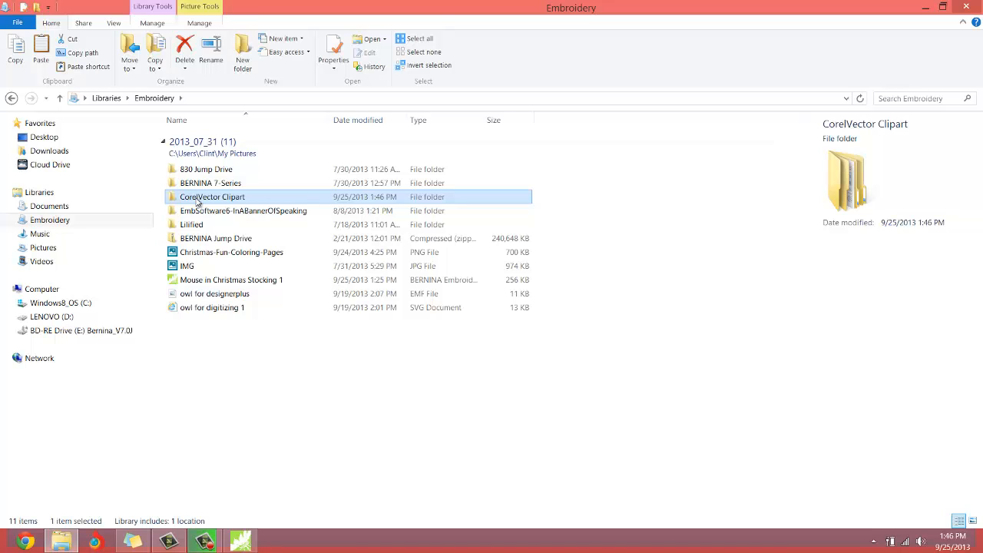
# - Look inside CorelVector Clipart's Special Occasions folder, then return to the Embroidery library
pyautogui.doubleClick(211, 197)
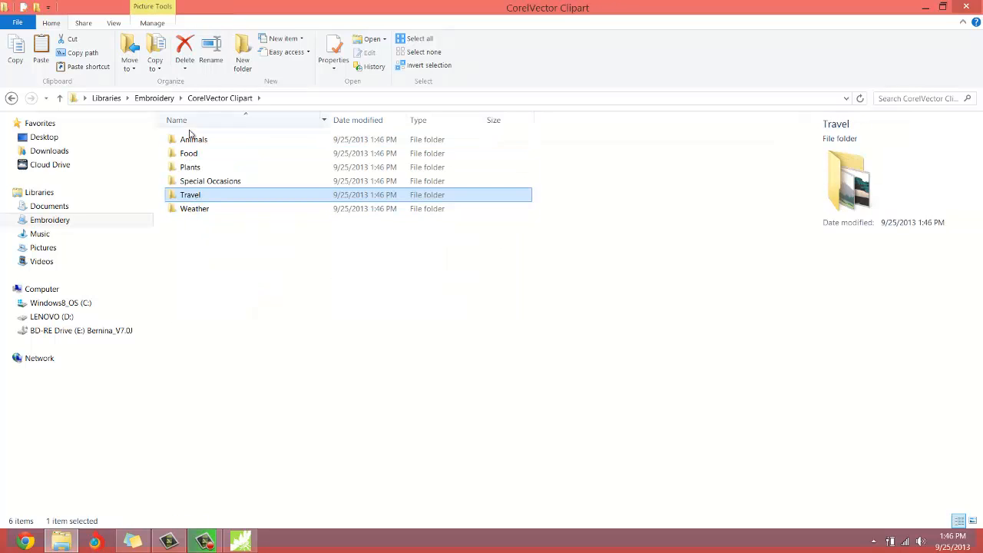
pyautogui.doubleClick(210, 180)
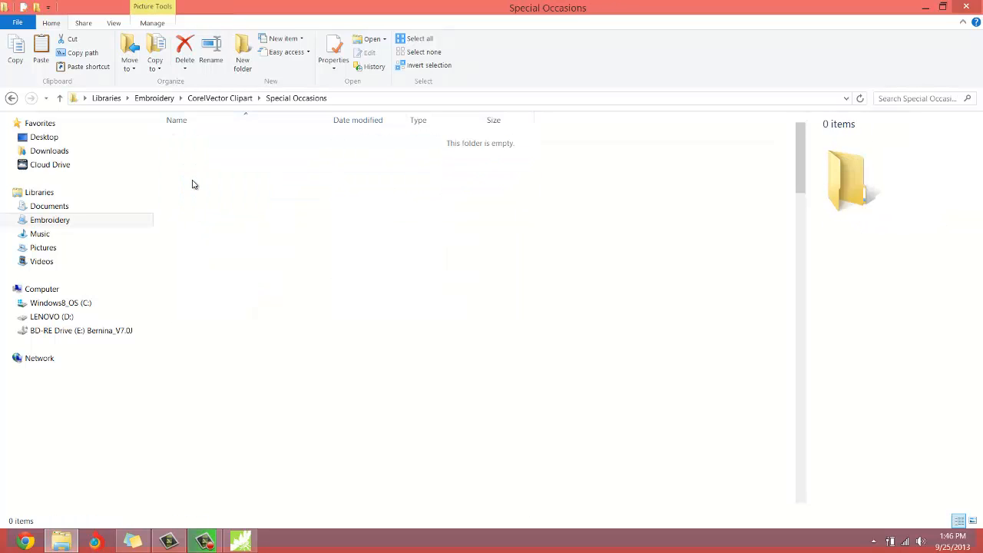
pyautogui.click(12, 98)
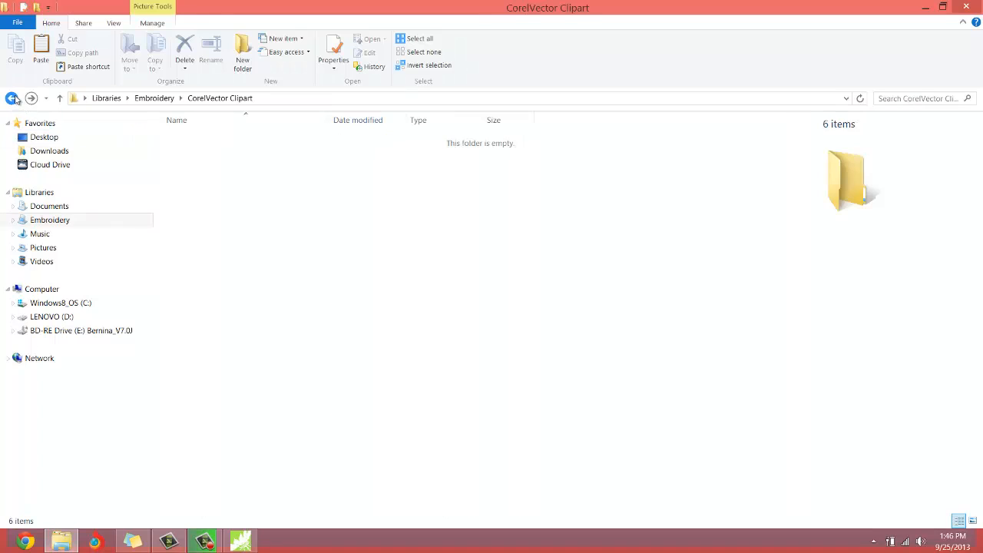
pyautogui.click(11, 98)
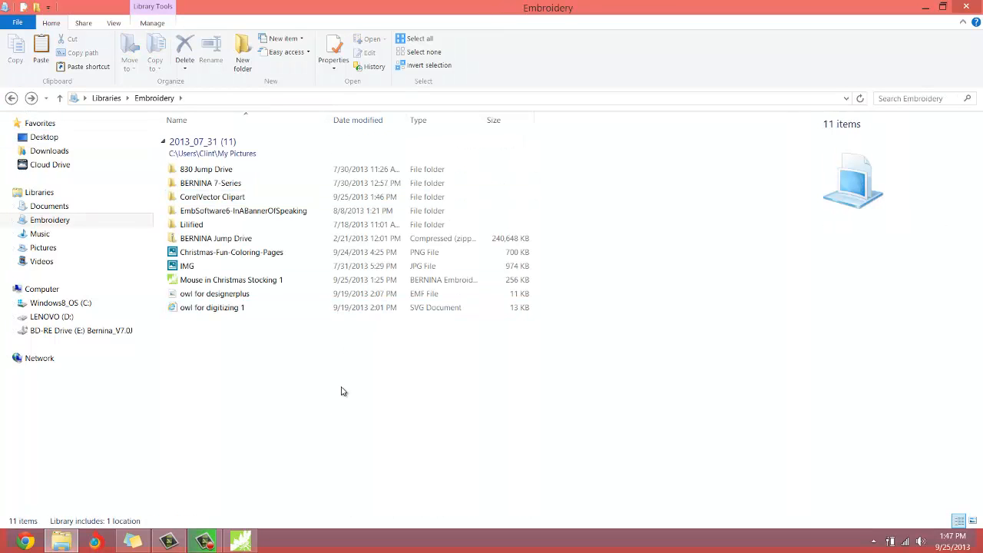
# - Switch to the CorelDRAW Artwork Canvas with a blank page
pyautogui.click(269, 211)
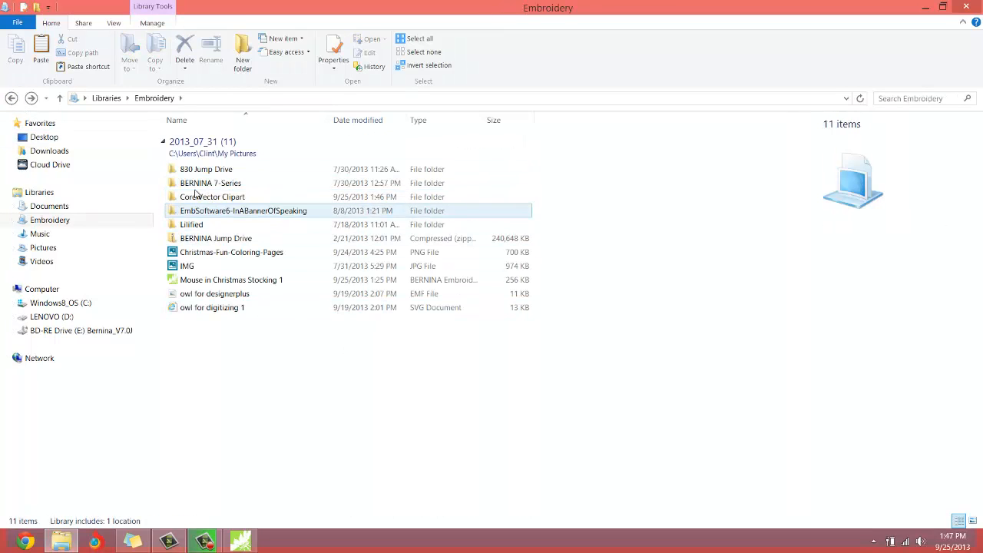
pyautogui.moveTo(212, 196)
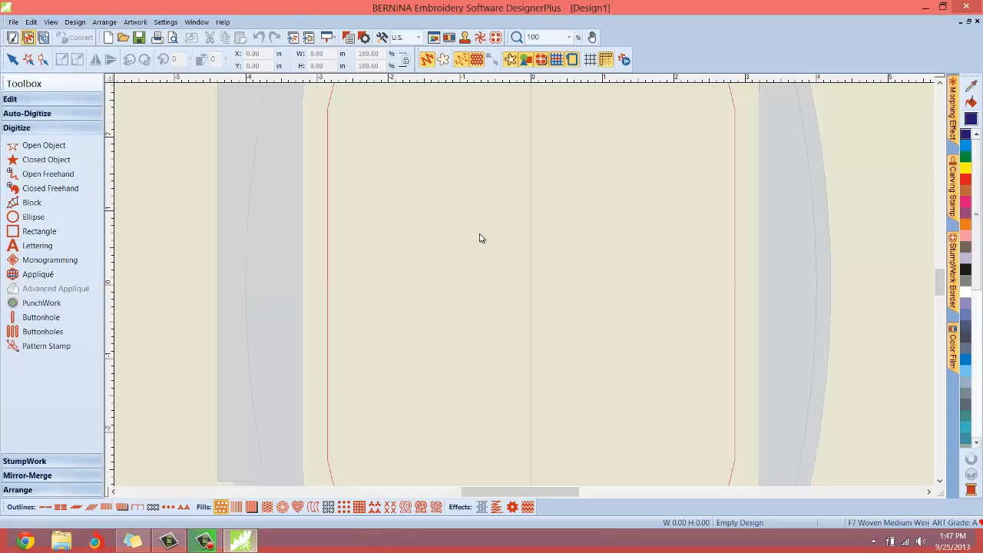
pyautogui.moveTo(485, 231)
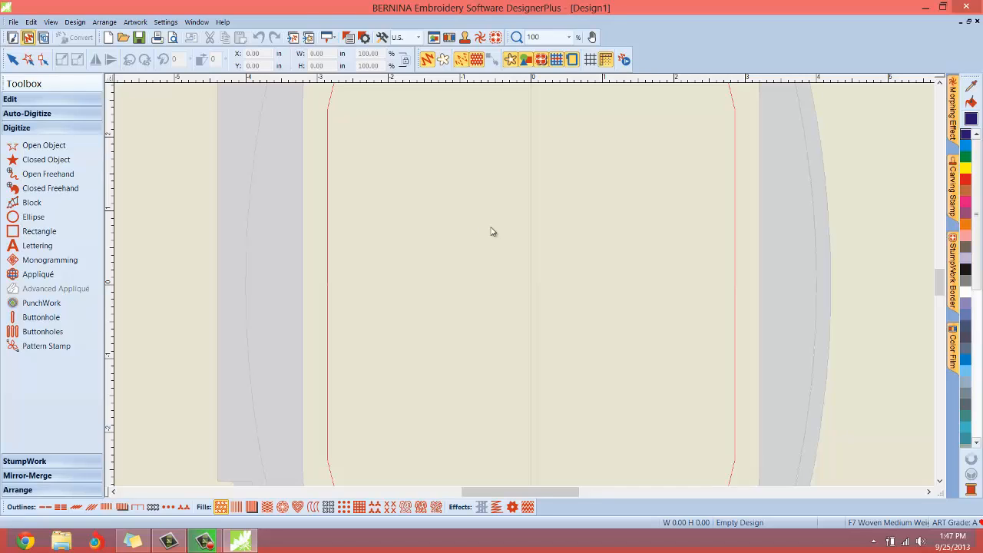
pyautogui.moveTo(461, 250)
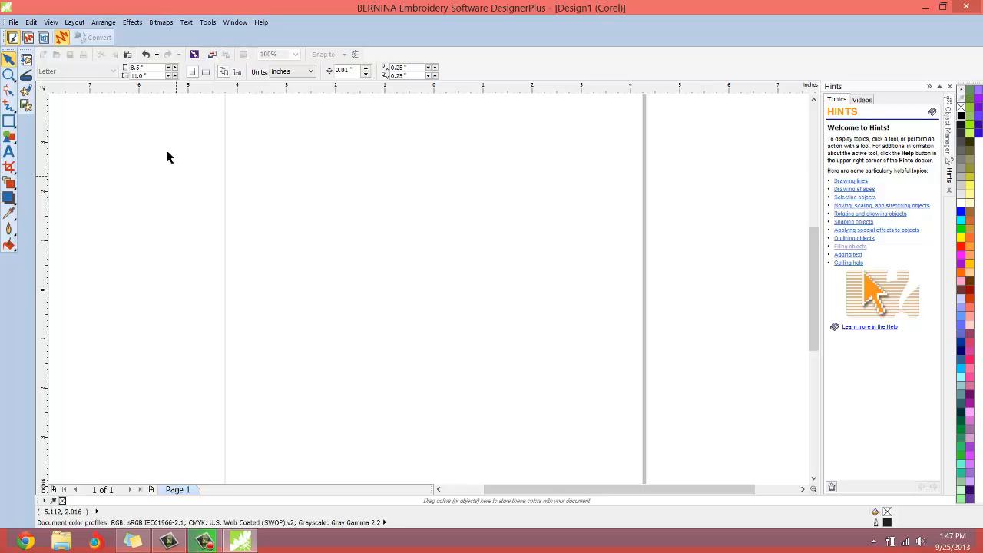
pyautogui.moveTo(212, 55)
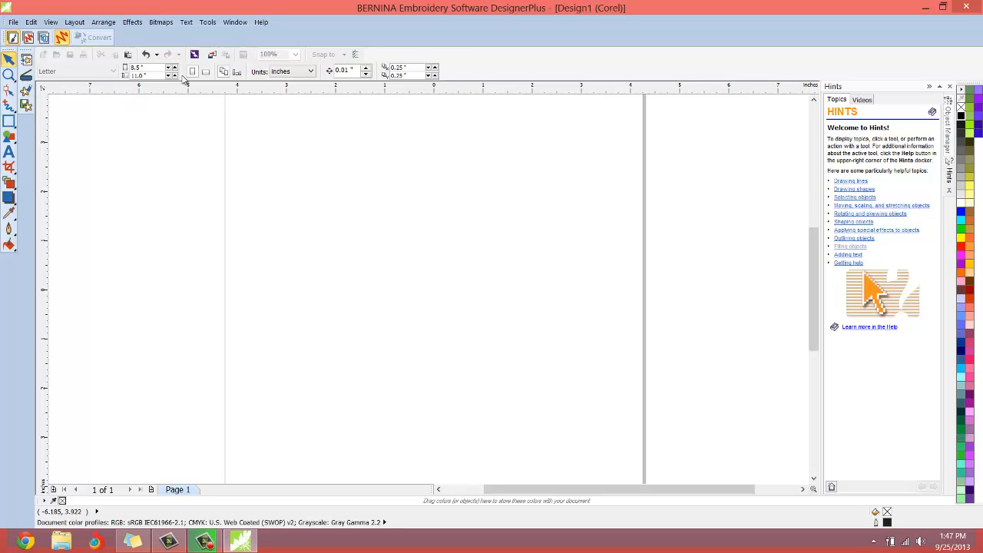
# - In the Import dialog, browse to Embroidery > CorelVector Clipart > Special Occasions and select CGS07131
pyautogui.click(213, 54)
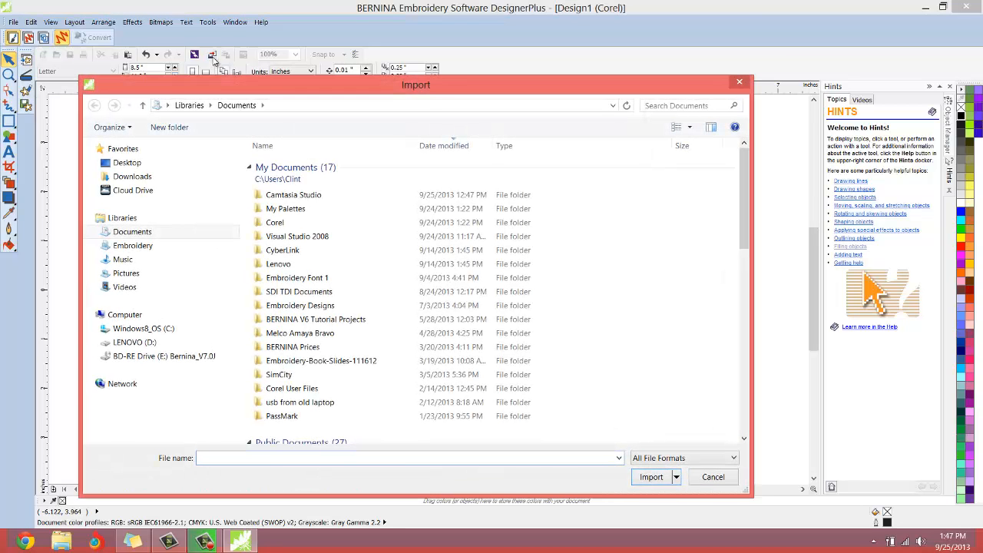
pyautogui.click(132, 245)
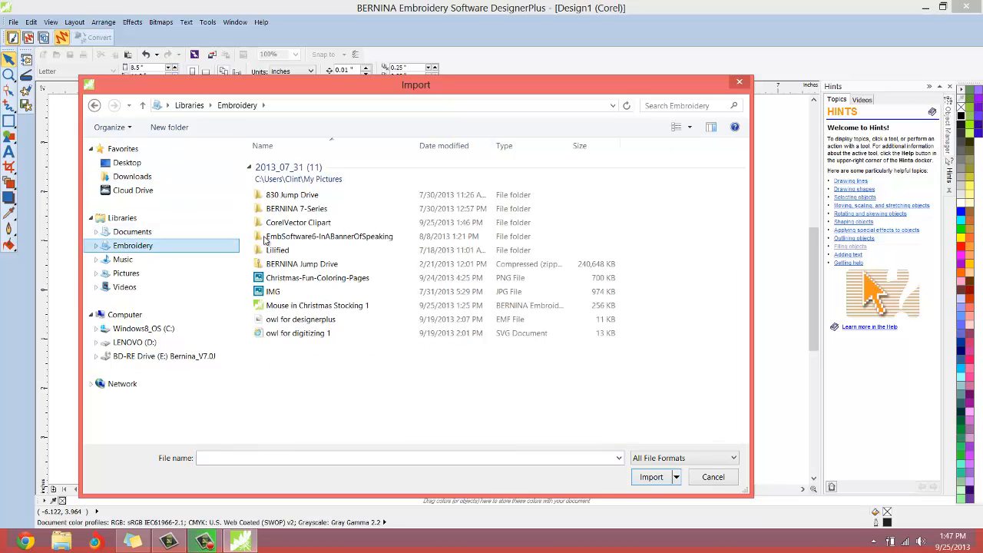
pyautogui.moveTo(298, 222)
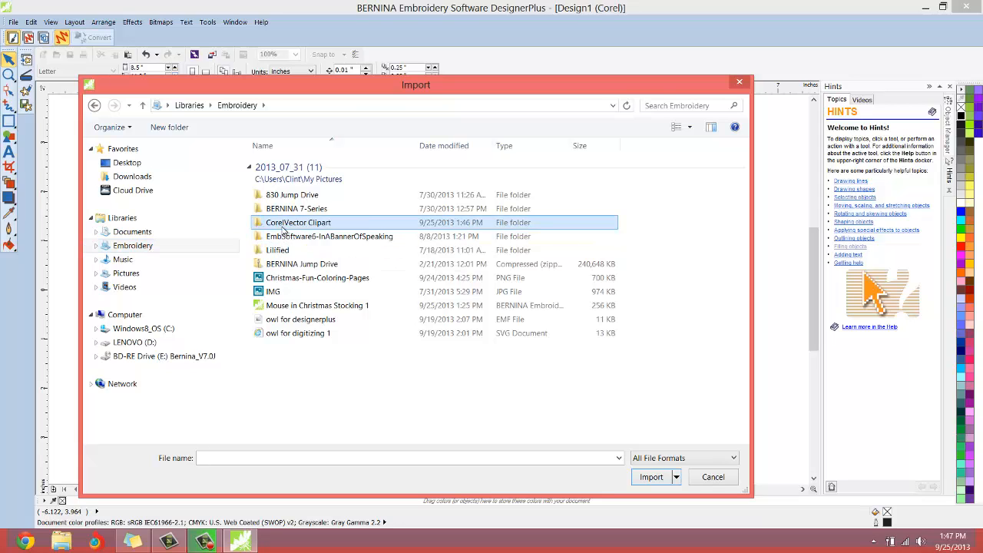
pyautogui.doubleClick(298, 222)
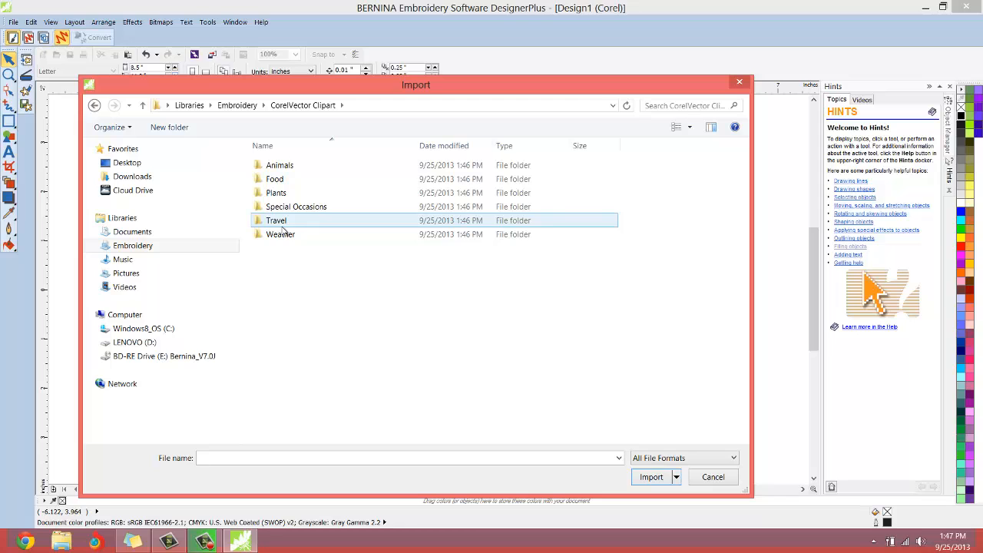
pyautogui.click(274, 178)
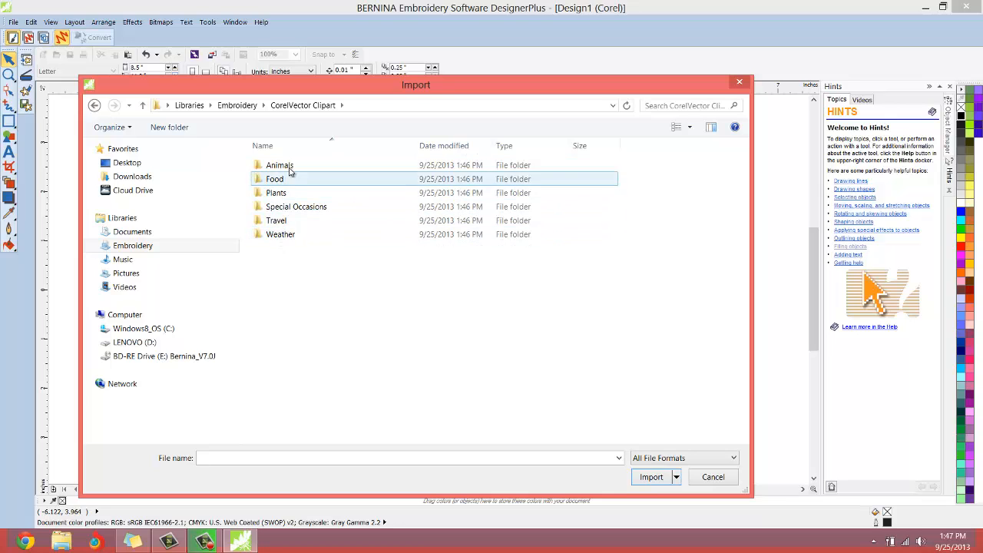
pyautogui.click(296, 206)
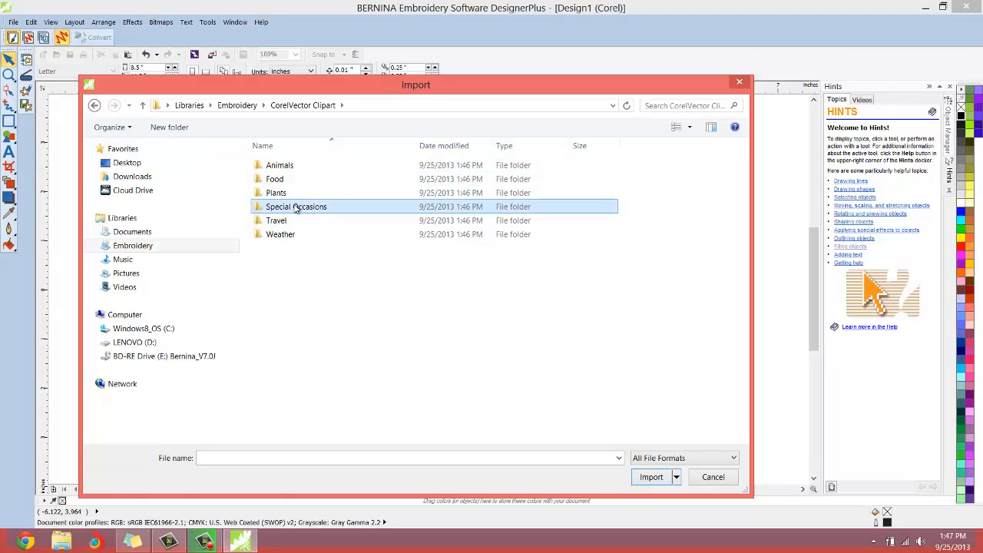
pyautogui.doubleClick(296, 206)
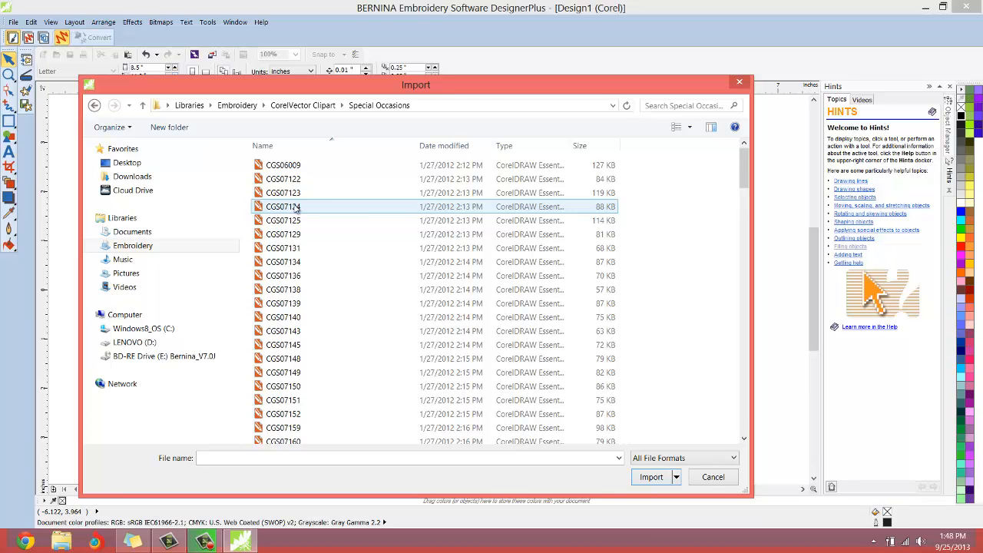
pyautogui.click(283, 164)
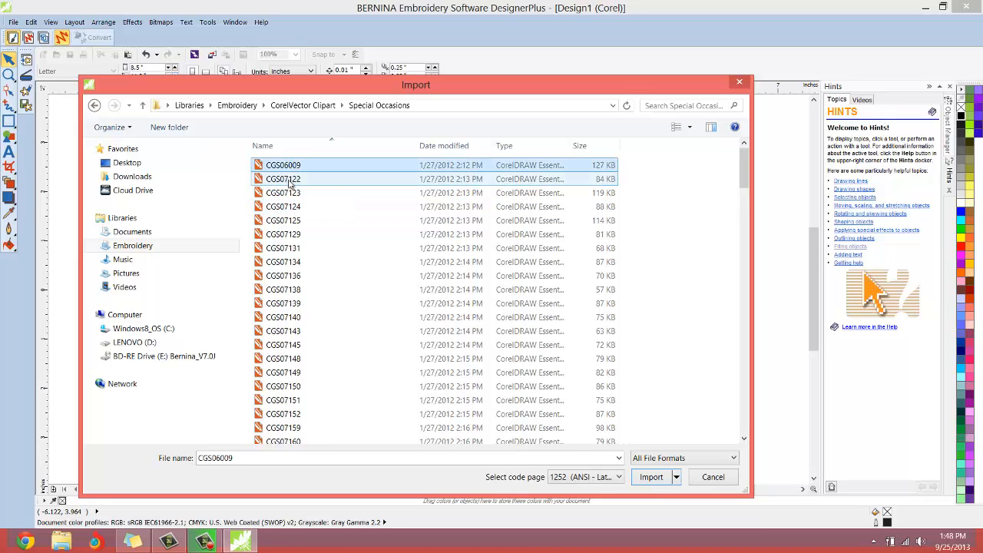
pyautogui.click(282, 215)
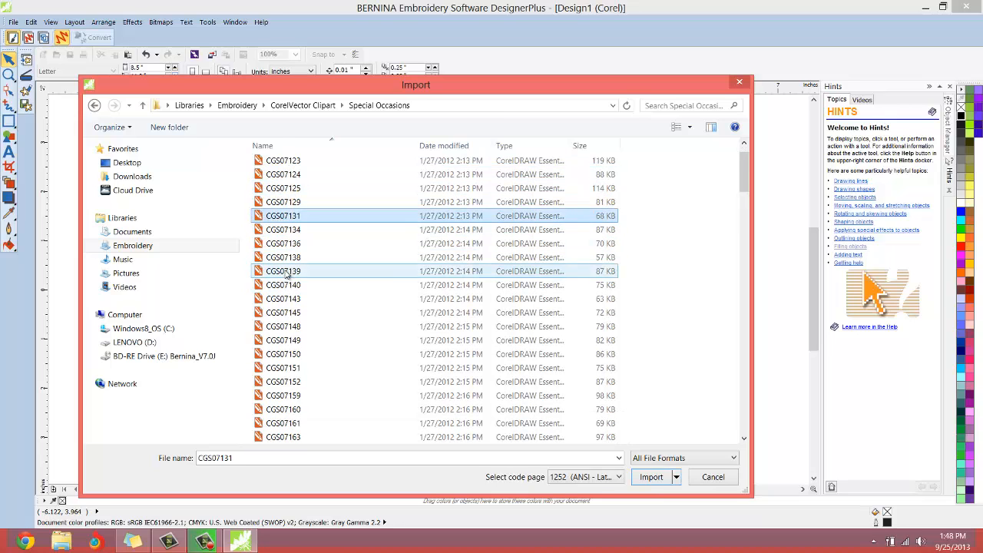
pyautogui.scroll(-3)
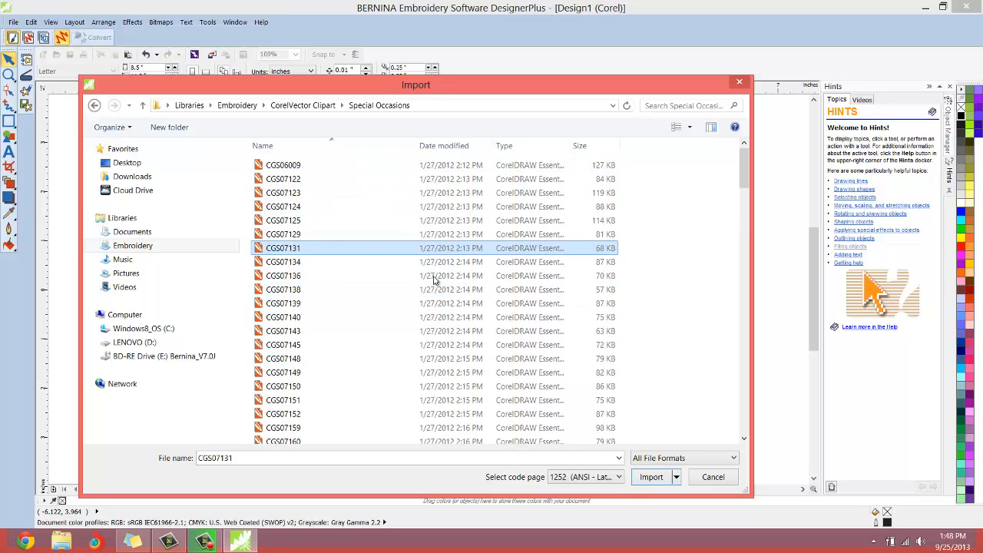
pyautogui.moveTo(660, 178)
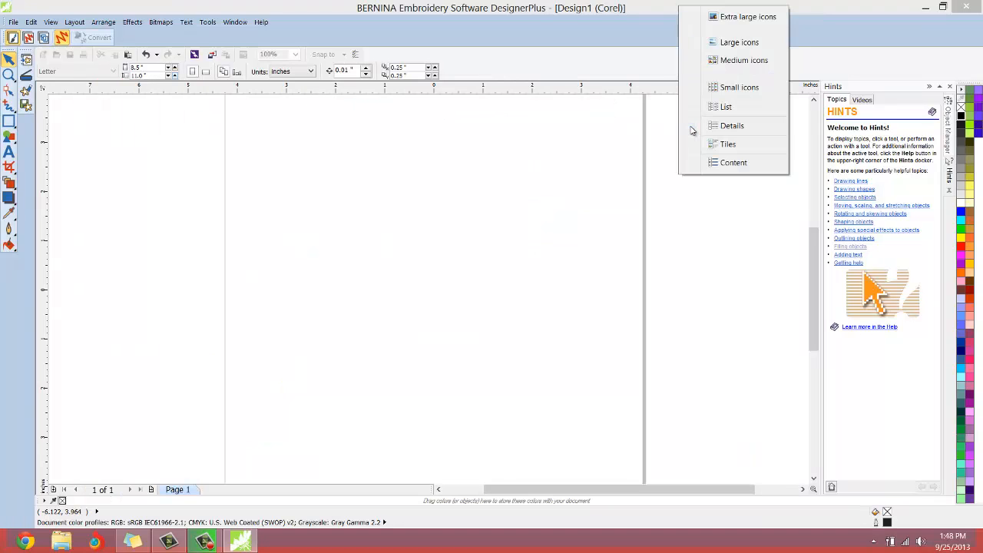
pyautogui.moveTo(739, 42)
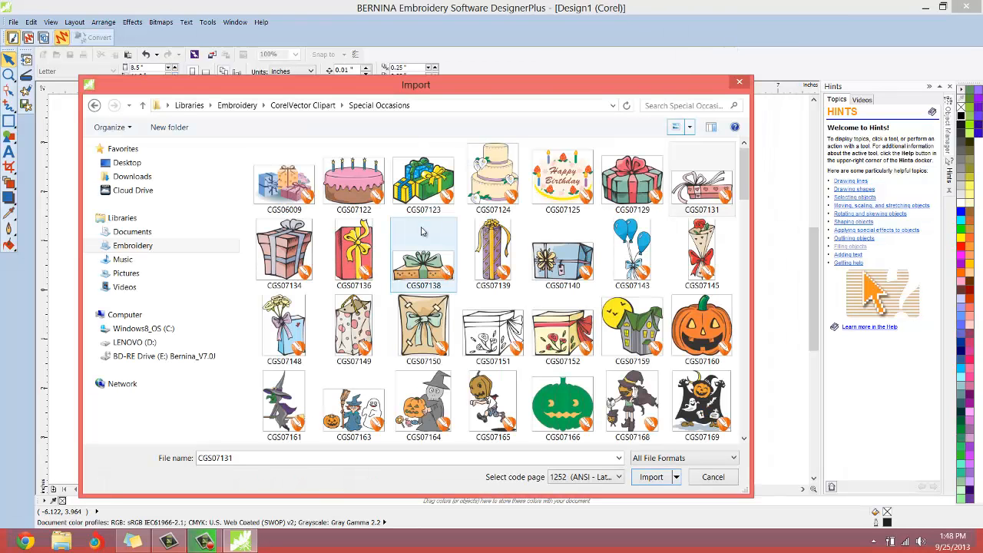
pyautogui.moveTo(423, 253)
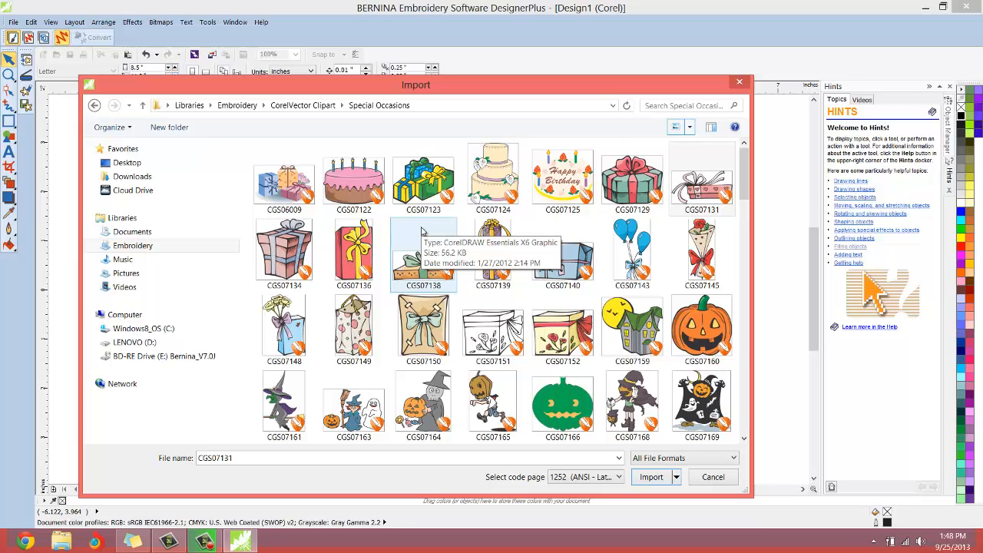
# - Scroll through the Special Occasions files and select the jack-o'-lantern clipart CGS07160
pyautogui.click(492, 253)
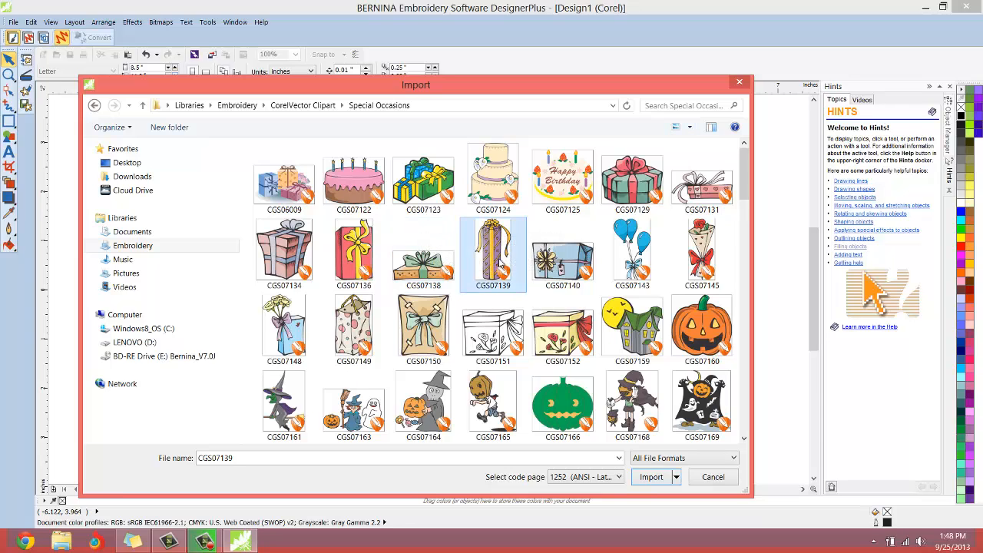
pyautogui.scroll(-3)
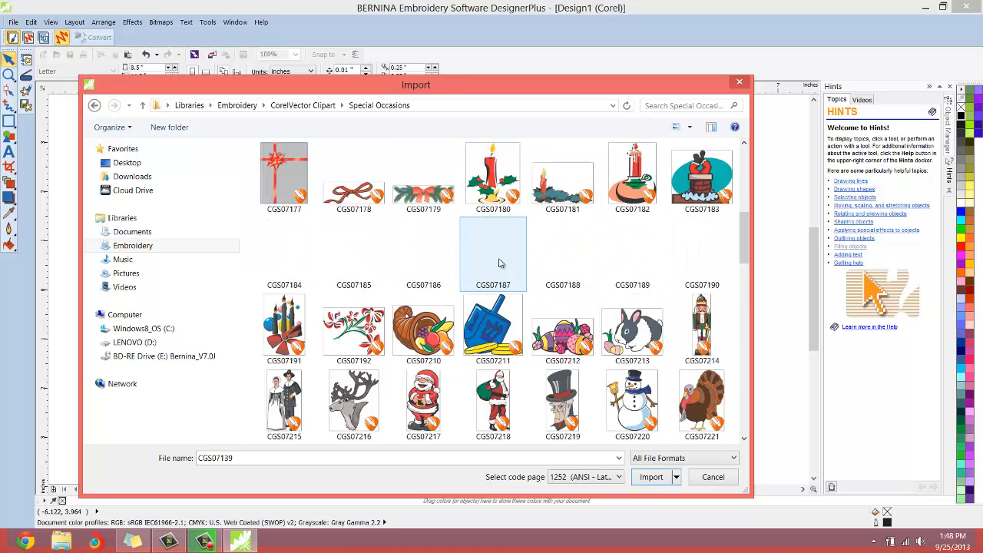
pyautogui.scroll(-3)
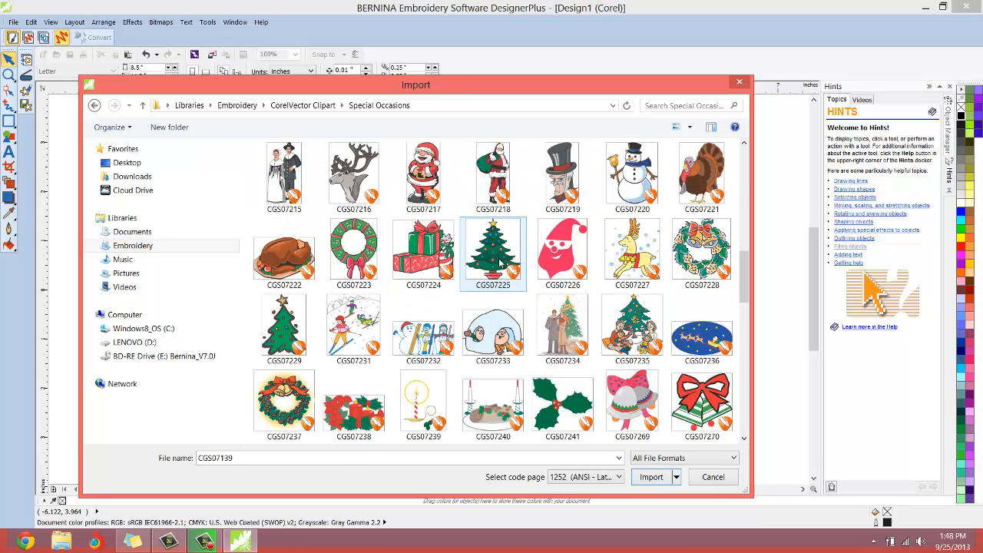
pyautogui.scroll(-3)
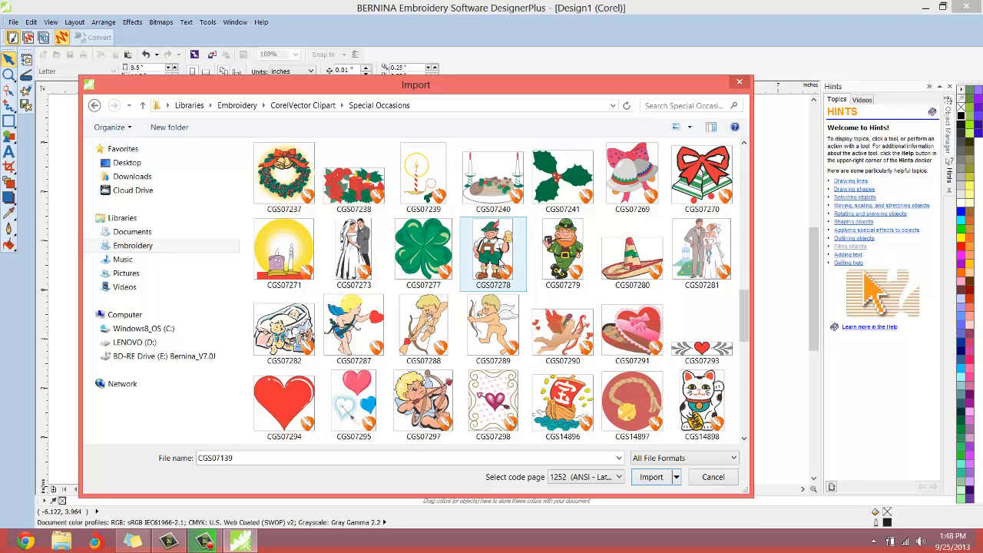
pyautogui.scroll(-3)
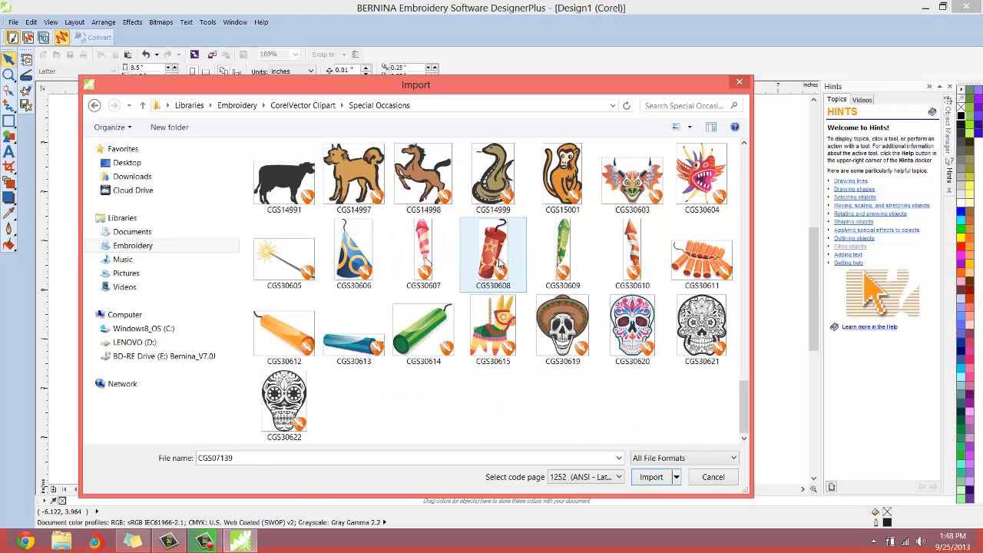
pyautogui.click(632, 330)
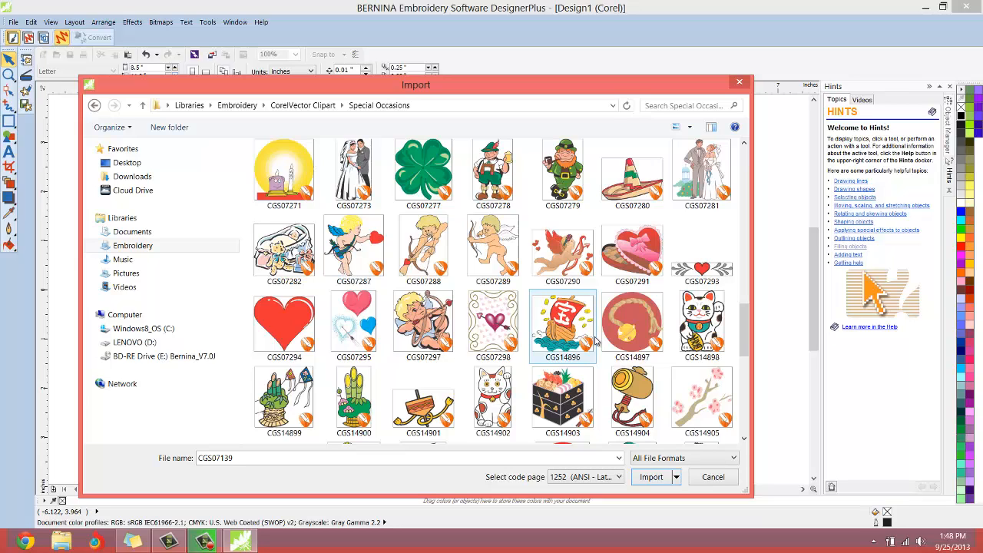
pyautogui.click(702, 322)
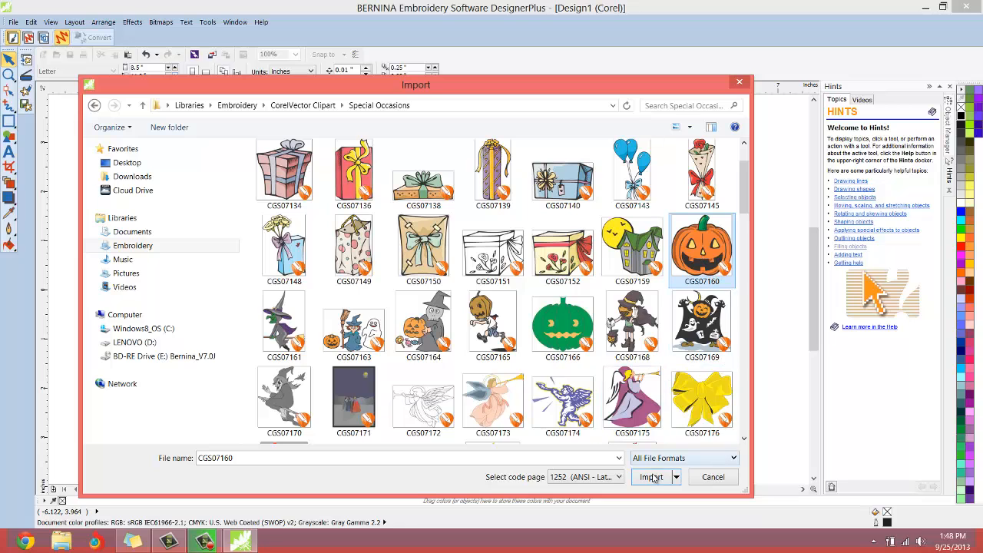
# - Import CGS07160 onto the page and scale it up to about 158%
pyautogui.click(651, 477)
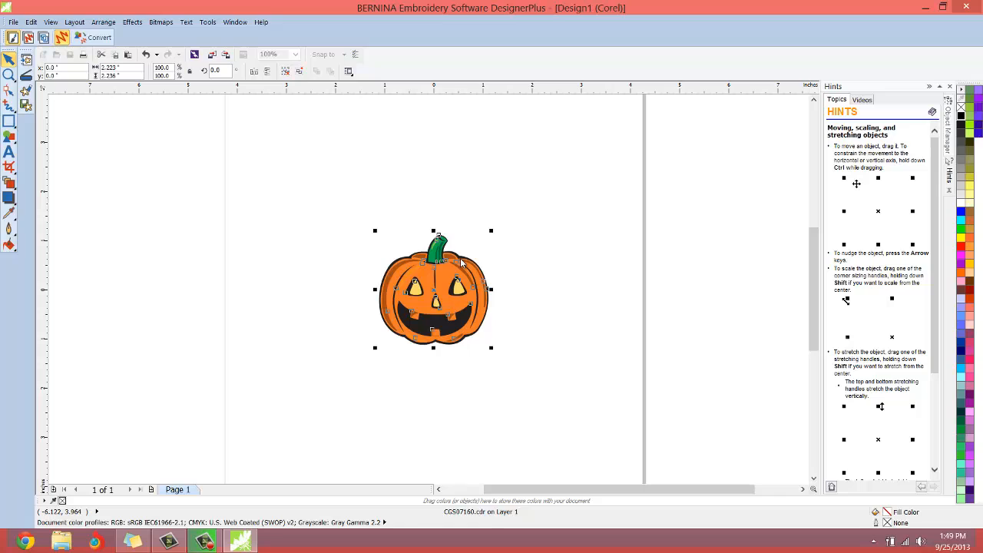
pyautogui.moveTo(411, 314)
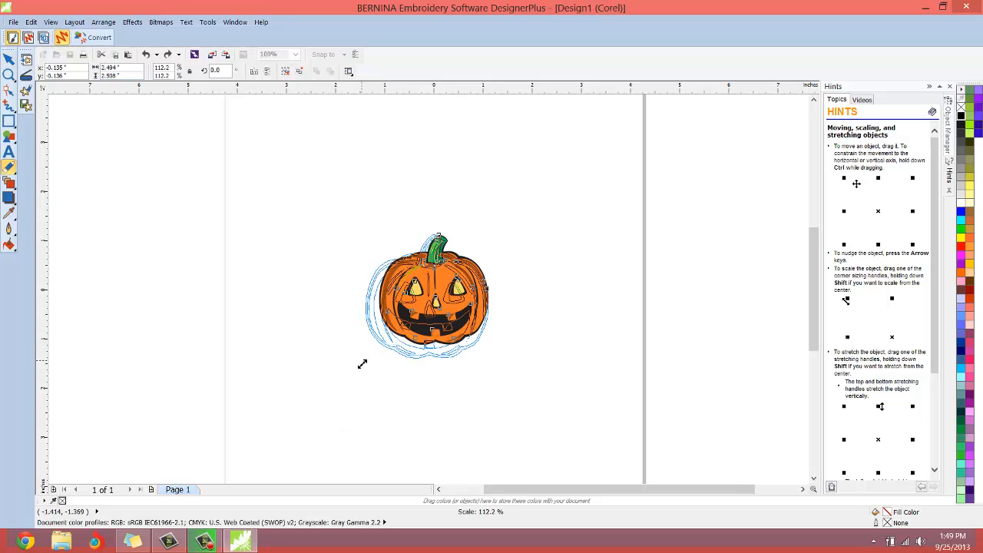
pyautogui.moveTo(363, 363); pyautogui.dragTo(327, 408)
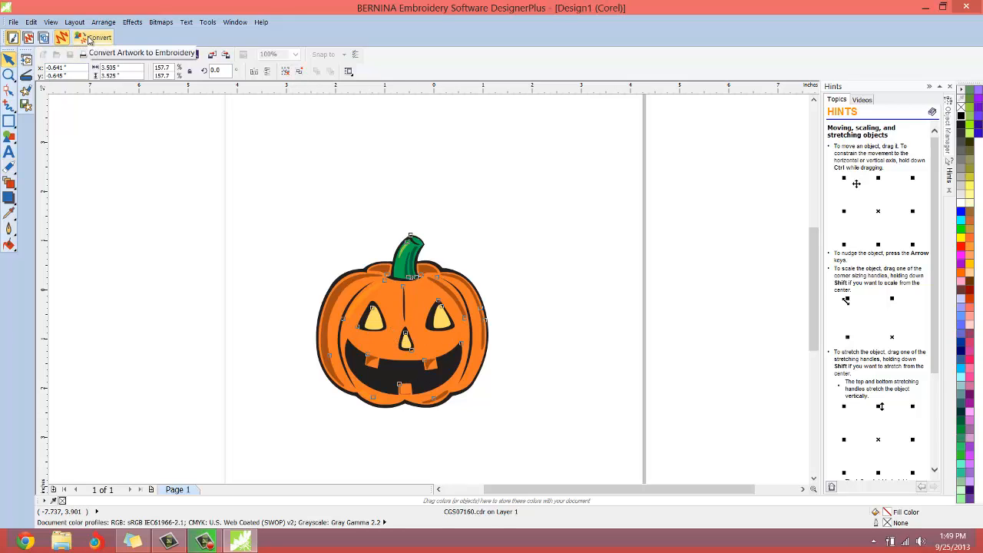
# - Convert the pumpkin artwork to embroidery with the Convert Artwork to Embroidery button
pyautogui.click(87, 36)
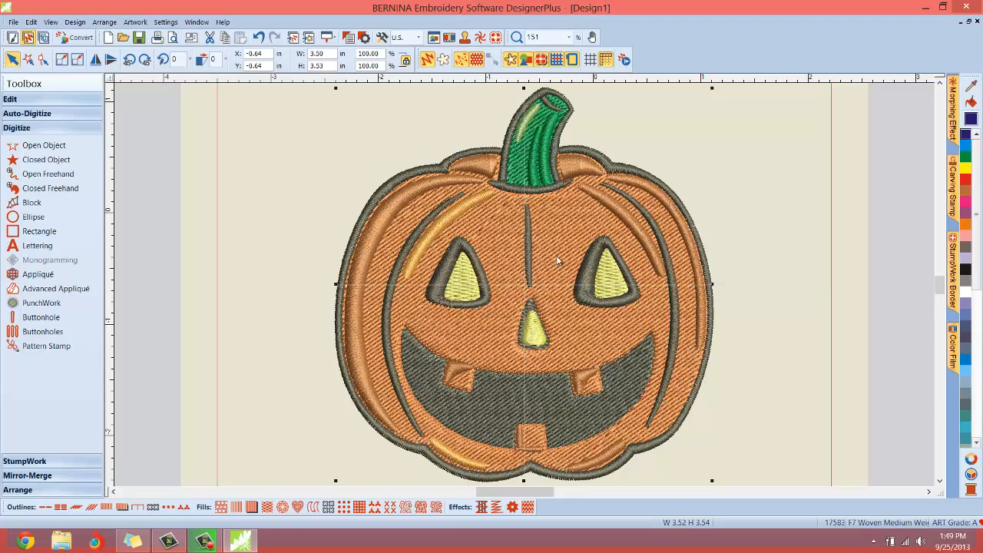
pyautogui.moveTo(600, 409)
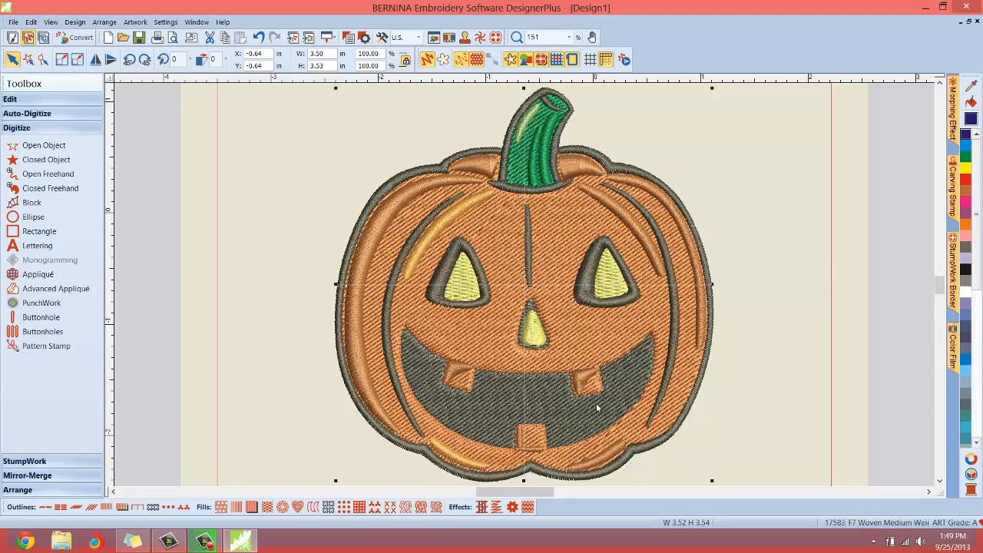
pyautogui.moveTo(569, 386)
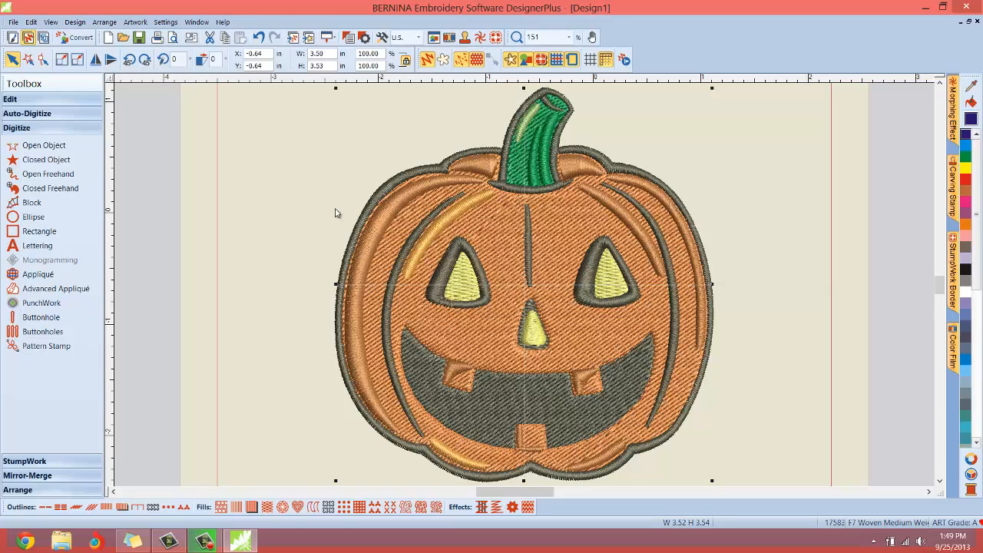
pyautogui.moveTo(269, 212)
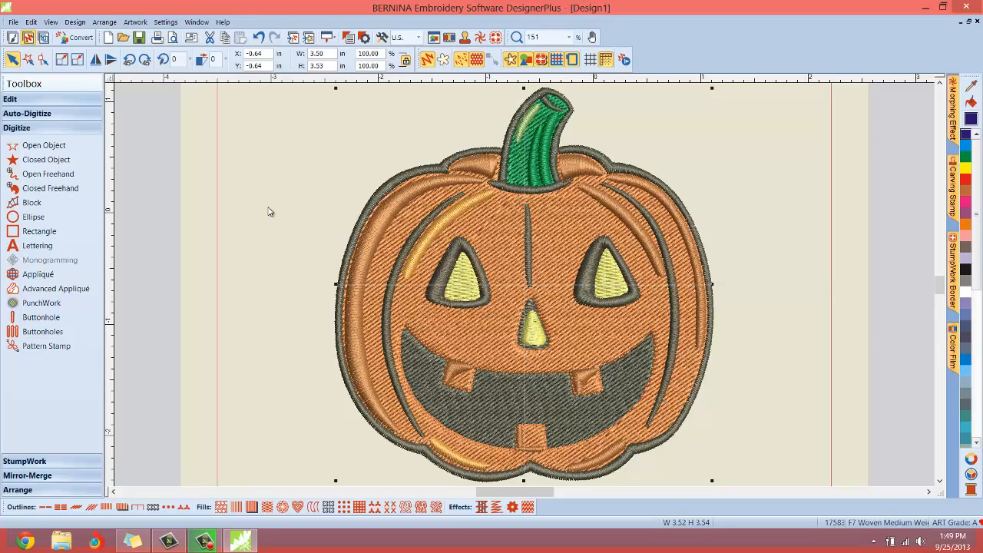
pyautogui.moveTo(872, 432)
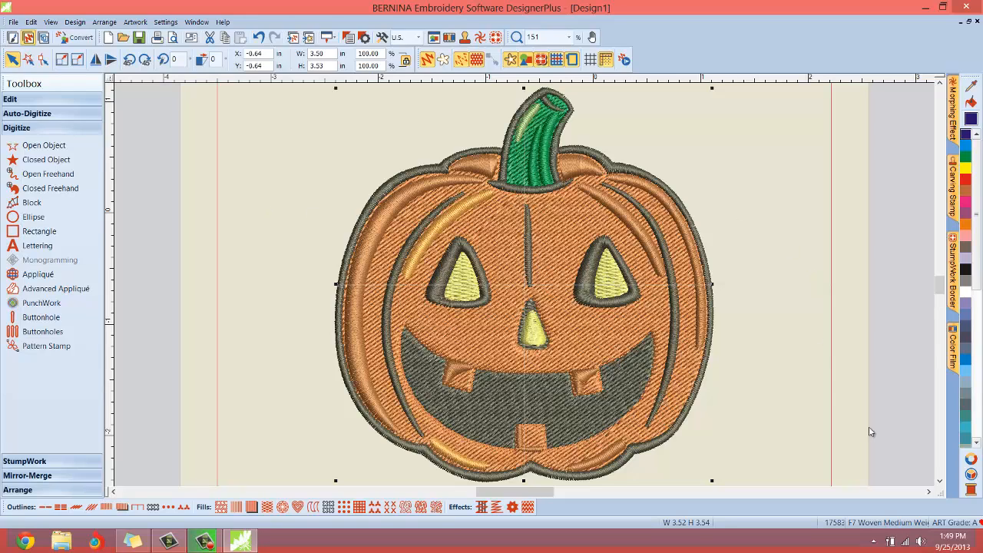
pyautogui.moveTo(971, 460)
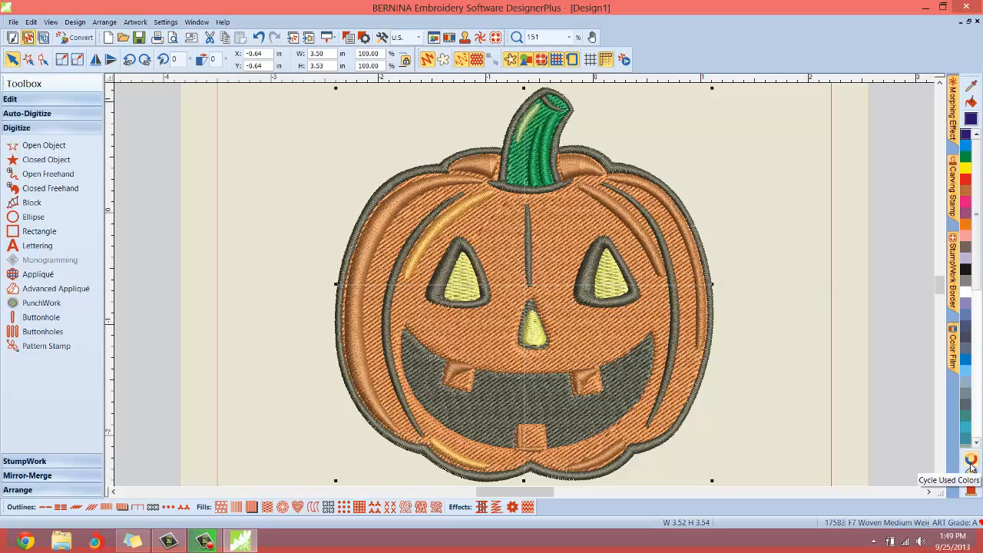
pyautogui.moveTo(971, 461)
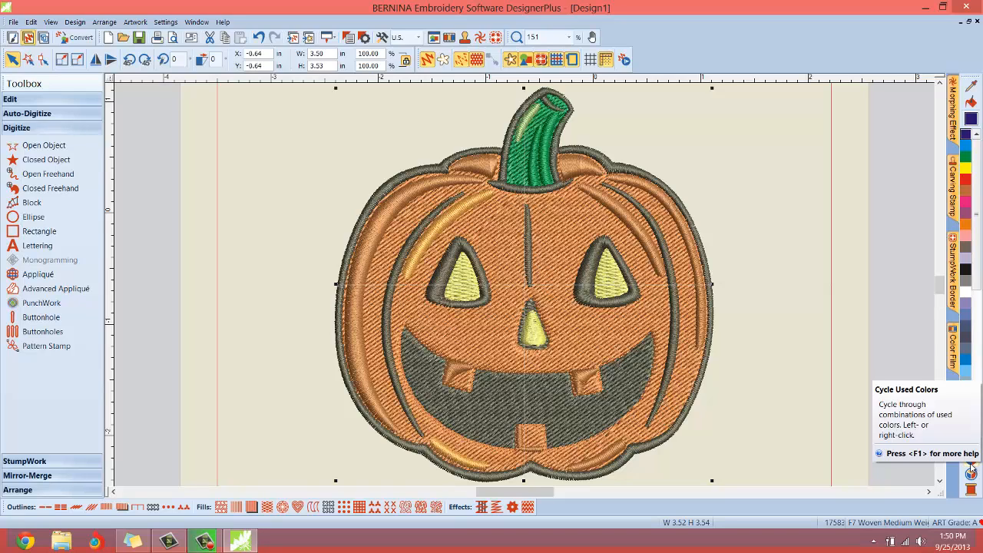
pyautogui.click(972, 471)
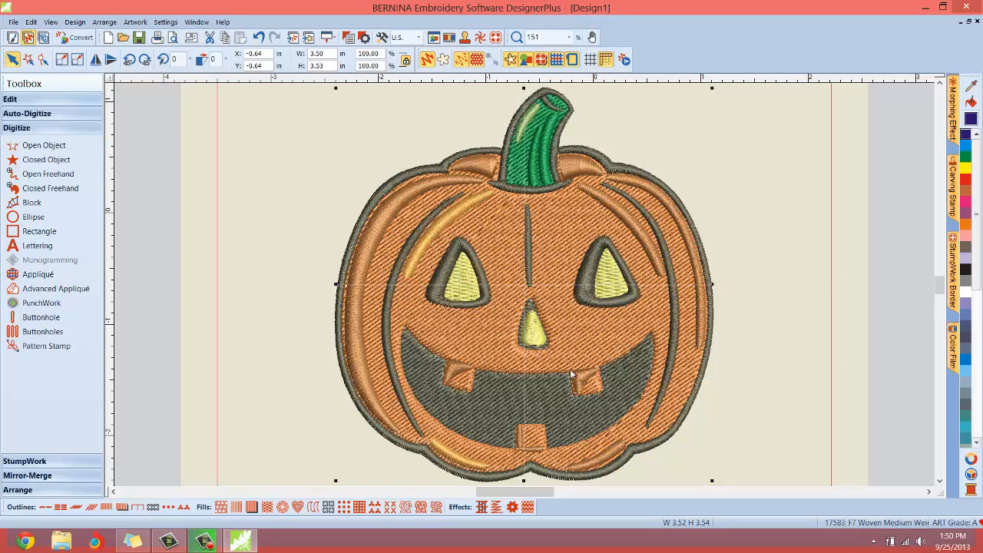
pyautogui.moveTo(789, 266)
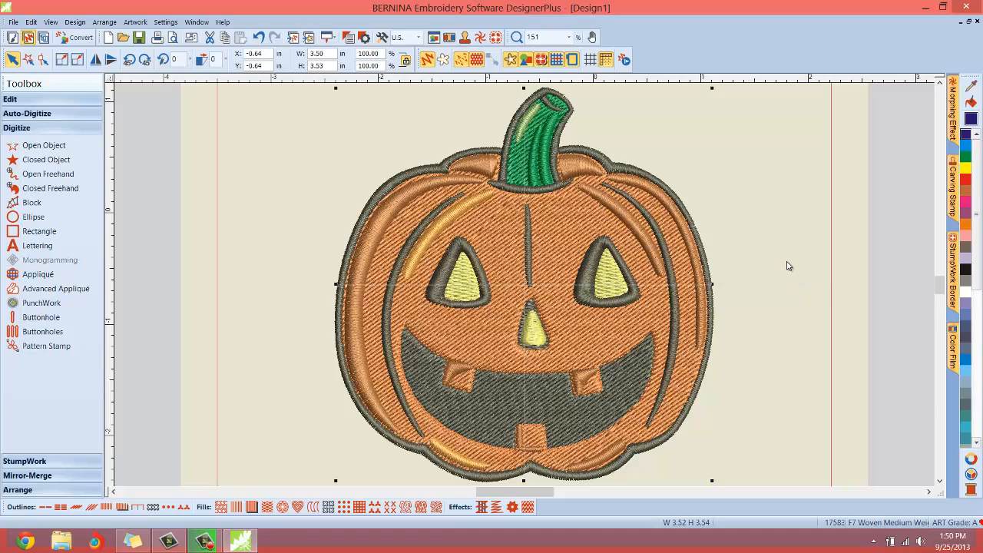
pyautogui.moveTo(971, 461)
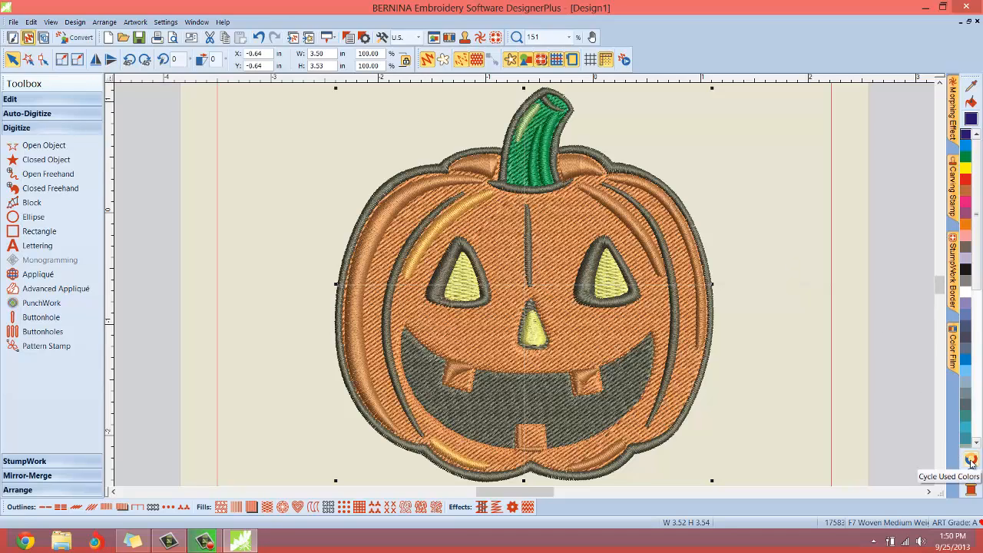
pyautogui.moveTo(971, 460)
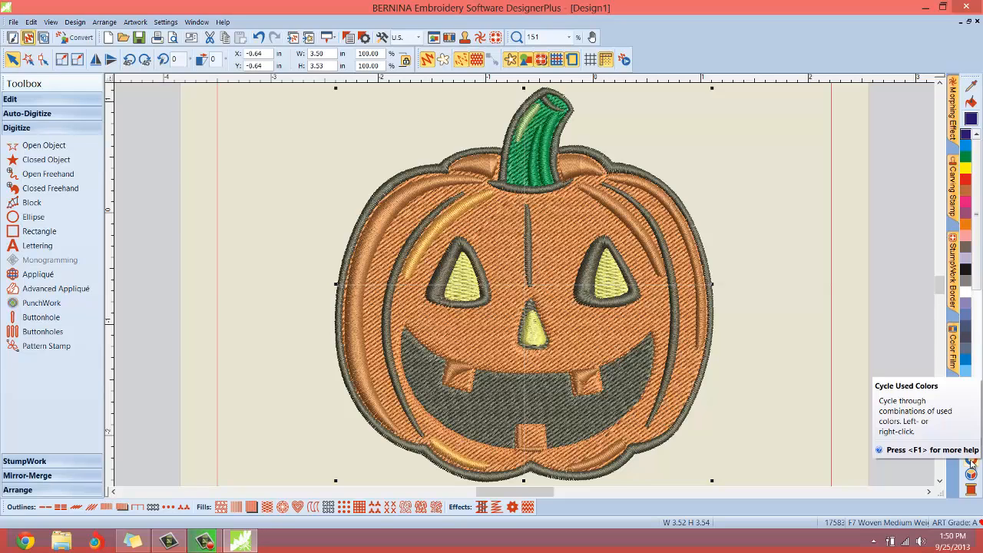
pyautogui.moveTo(971, 476)
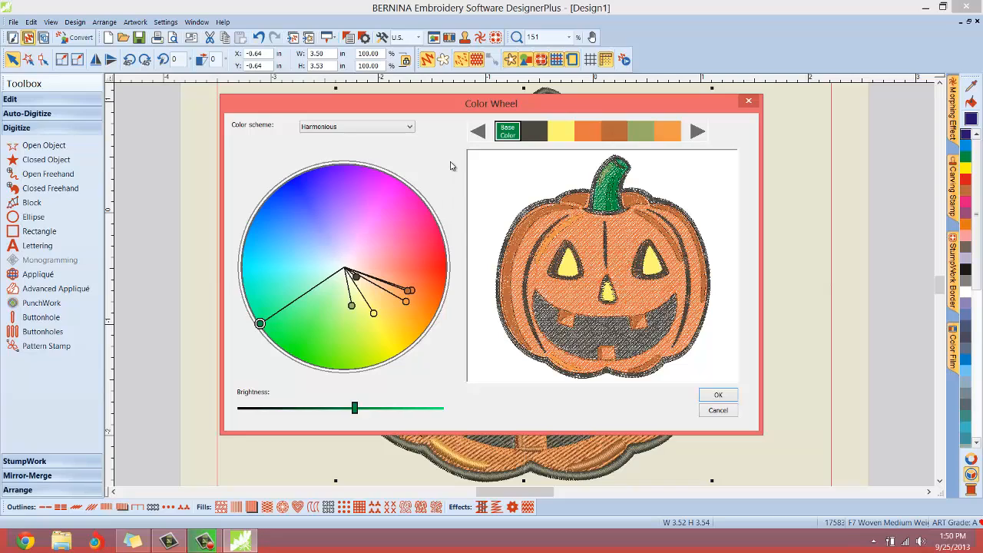
pyautogui.moveTo(443, 160)
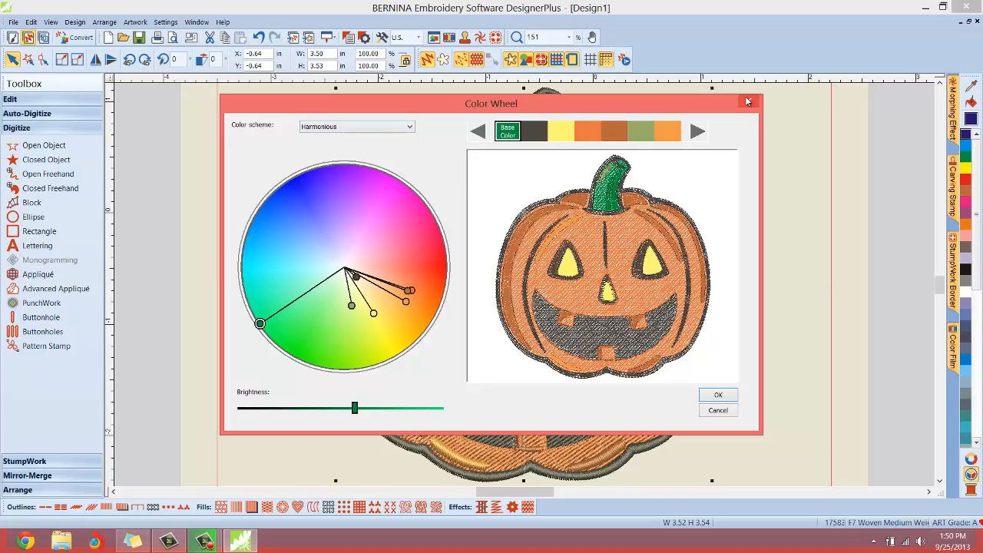
pyautogui.click(717, 394)
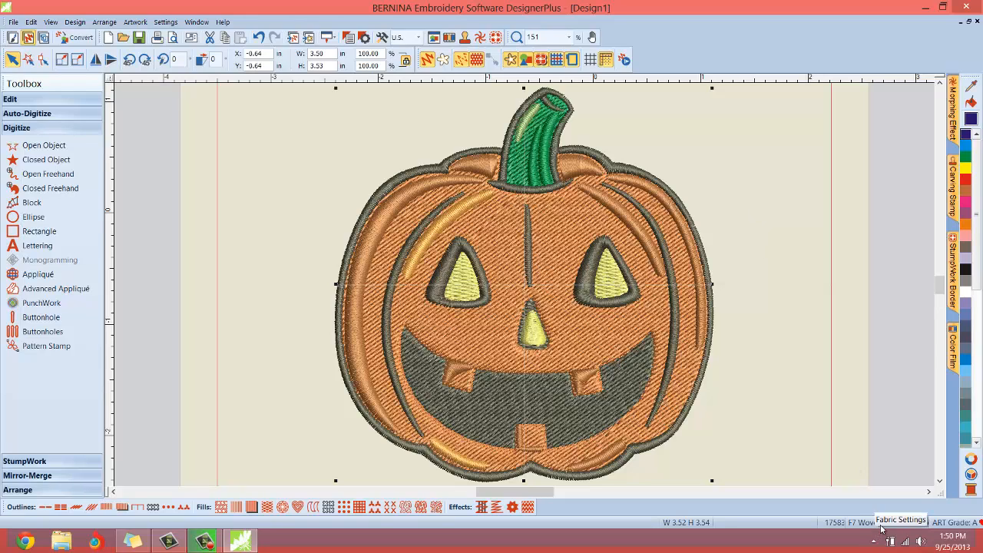
pyautogui.moveTo(859, 351)
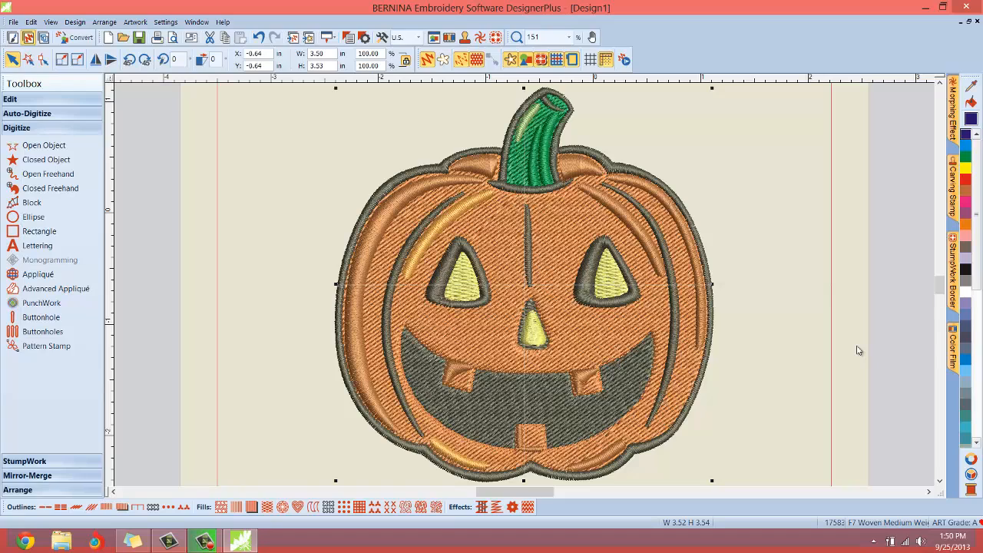
pyautogui.moveTo(705, 47)
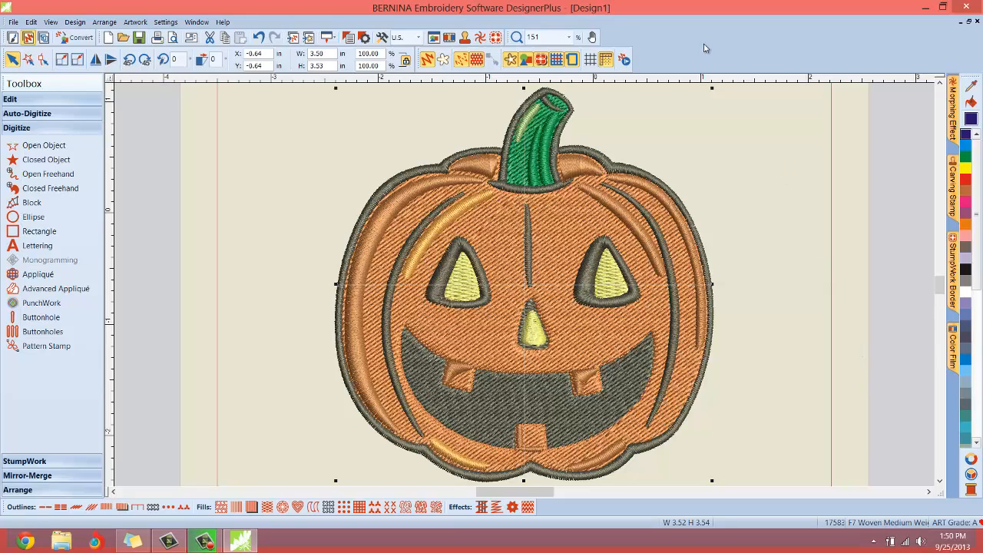
pyautogui.moveTo(198, 136)
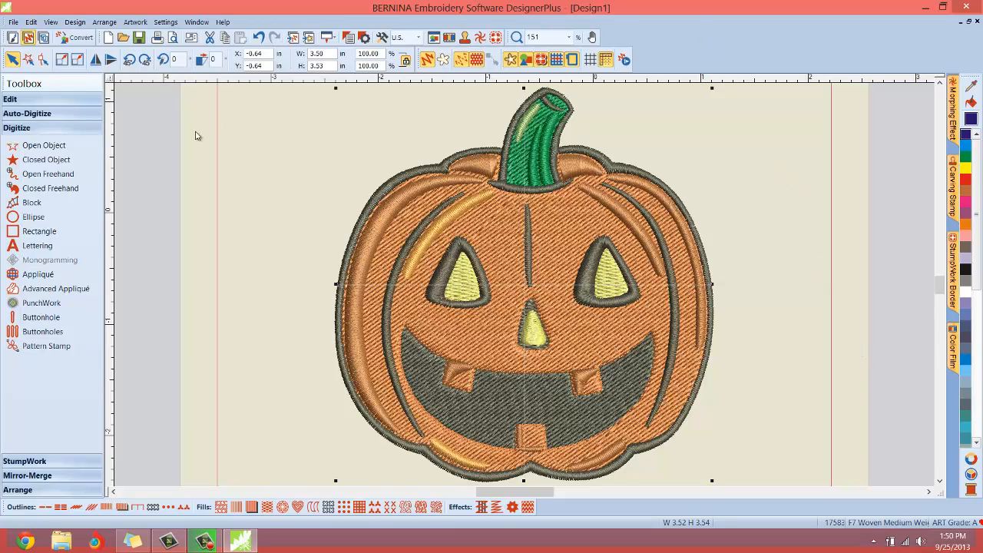
pyautogui.moveTo(166, 22)
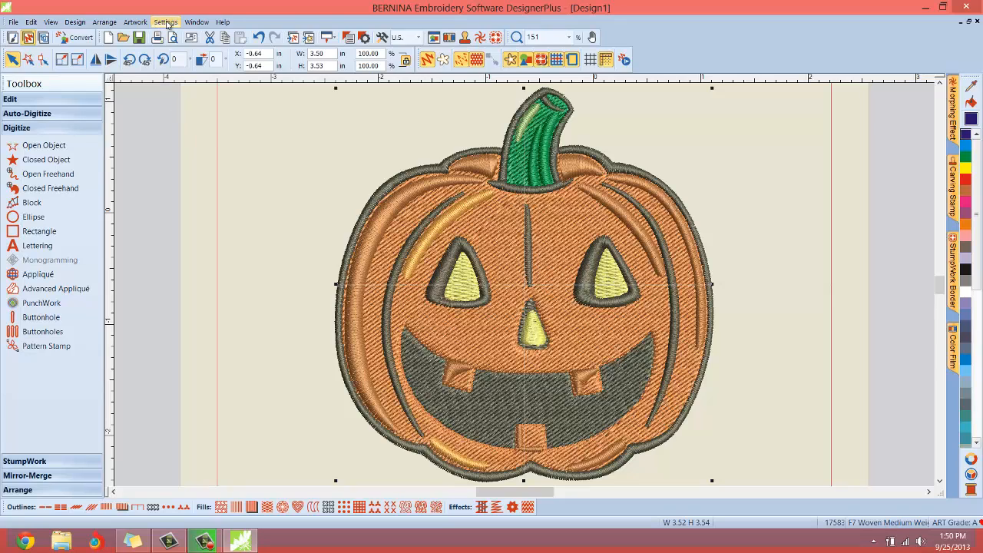
# - Open Design > Fabric Settings and choose F4 Terry Medium Weight as the fabric type
pyautogui.click(166, 21)
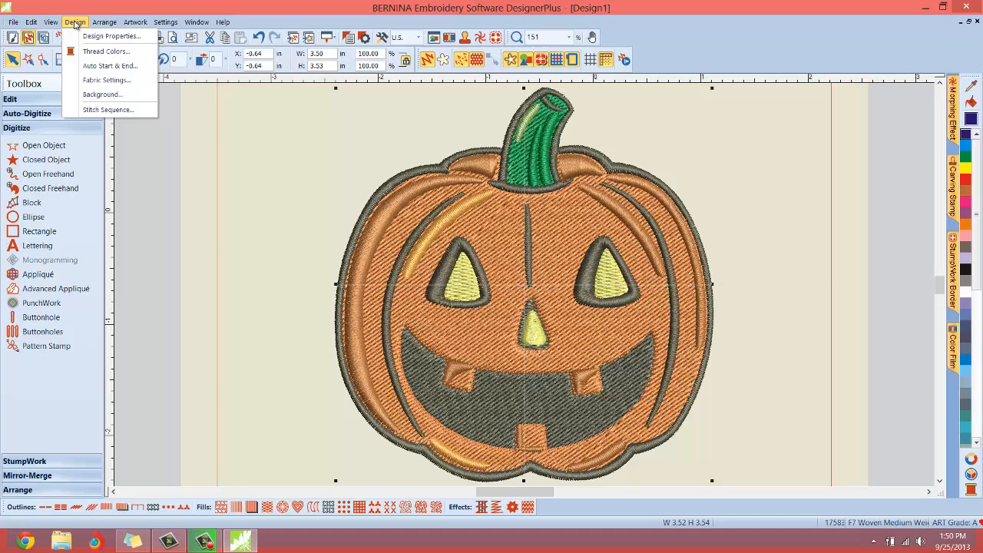
pyautogui.moveTo(106, 80)
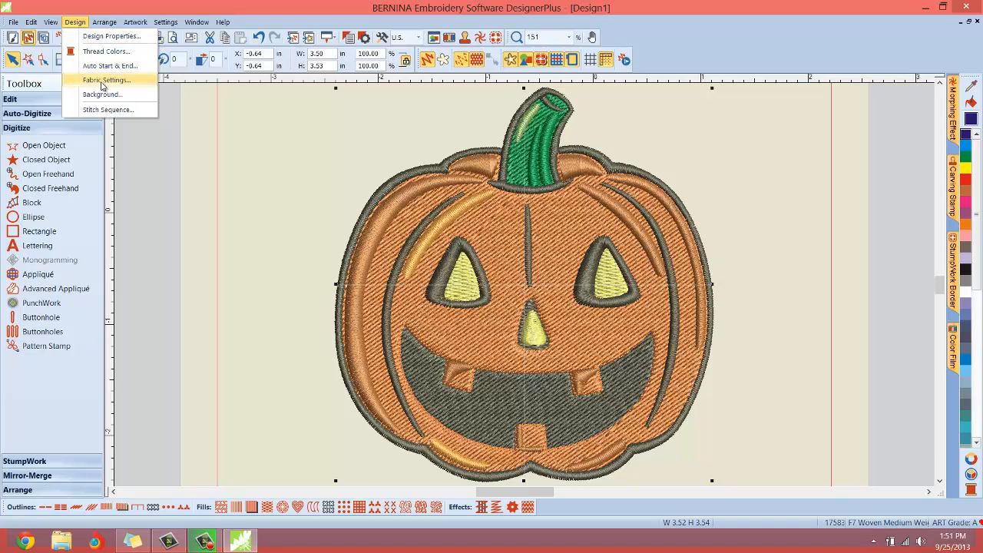
pyautogui.click(106, 80)
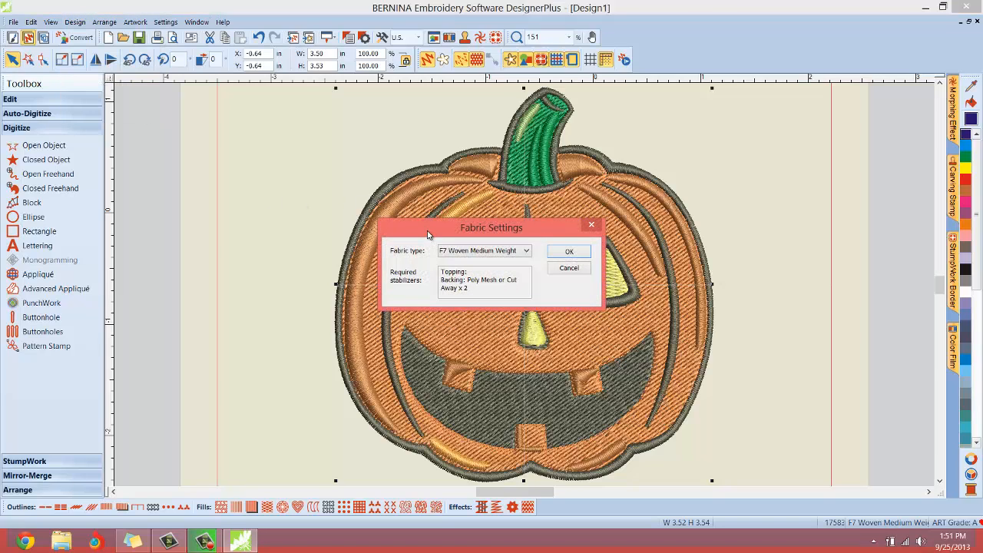
pyautogui.moveTo(491, 228); pyautogui.dragTo(315, 176)
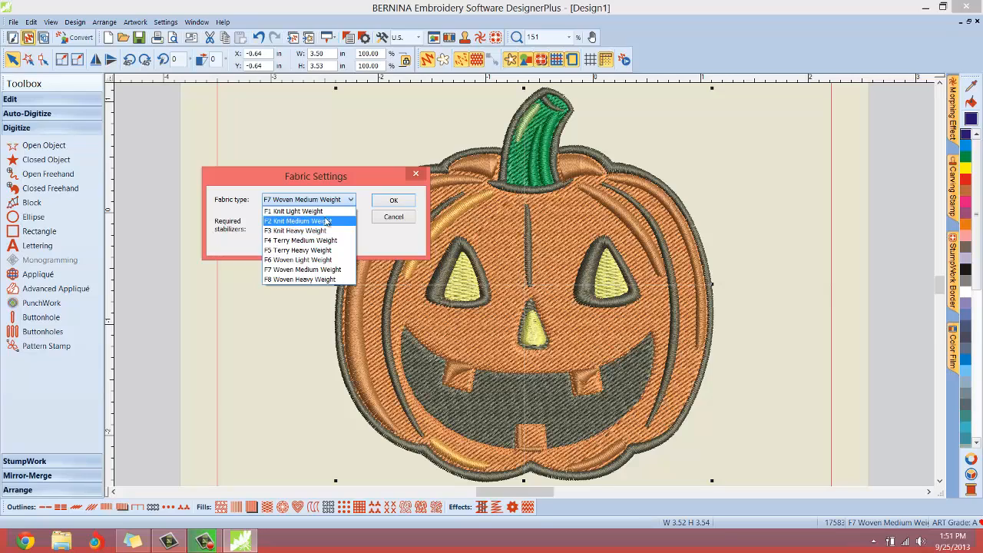
pyautogui.moveTo(307, 251)
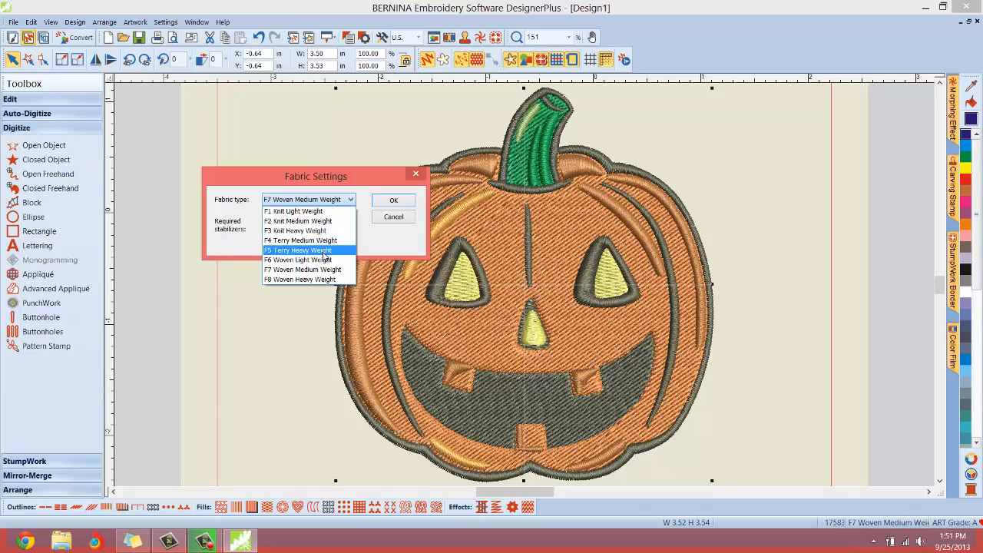
pyautogui.moveTo(300, 241)
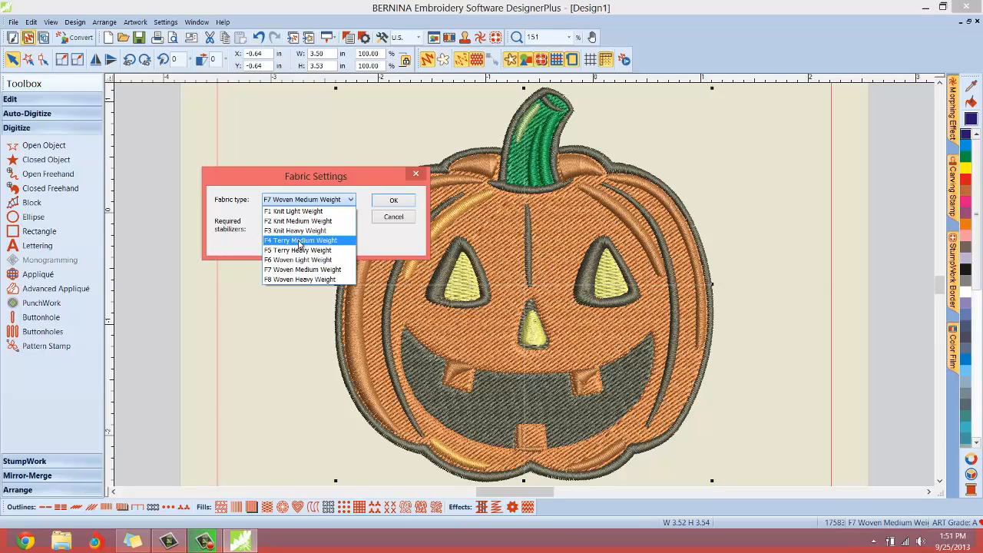
pyautogui.click(299, 240)
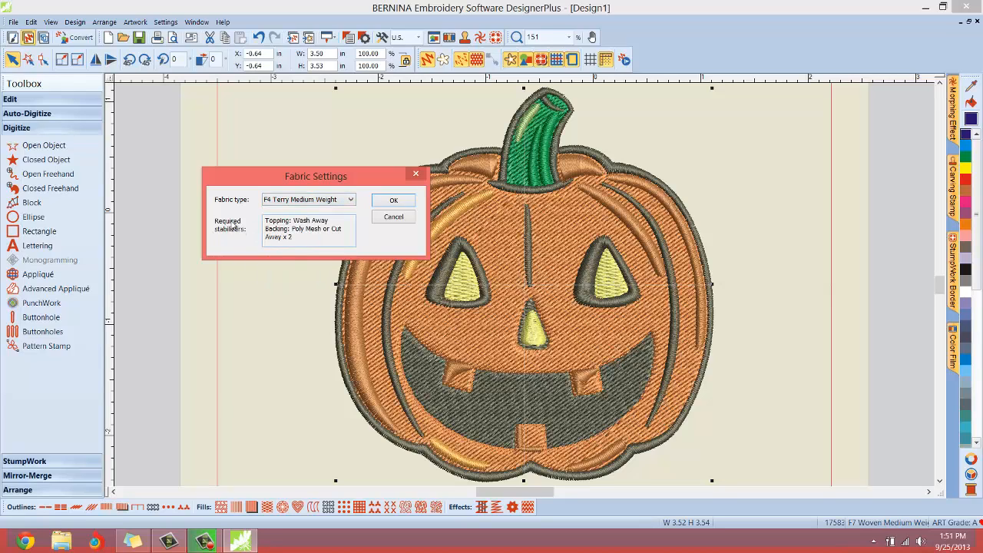
pyautogui.moveTo(258, 225)
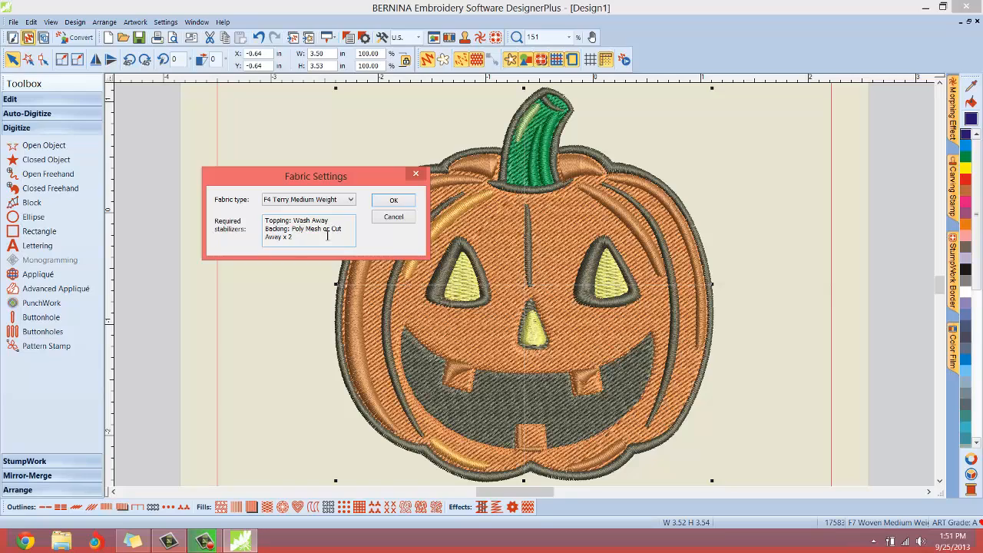
pyautogui.moveTo(265, 240)
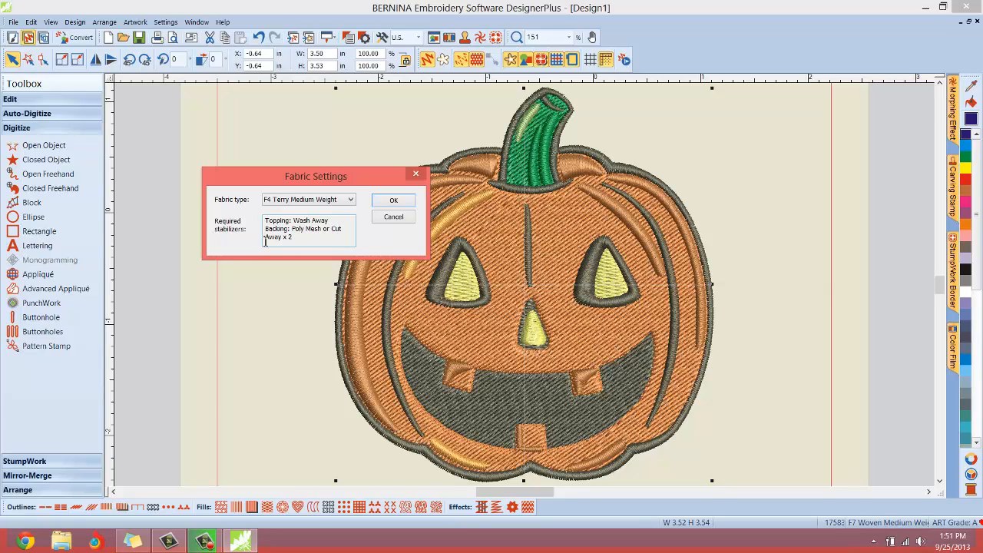